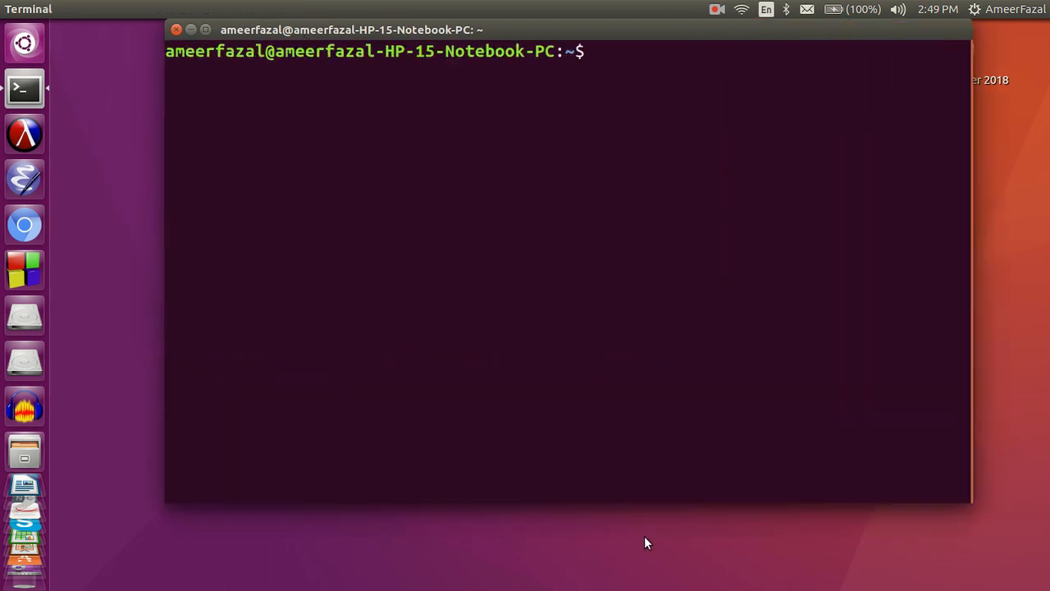
Step: Maximize the Ubuntu Terminal window to fill the screen
double_click(351, 30)
type("python3")
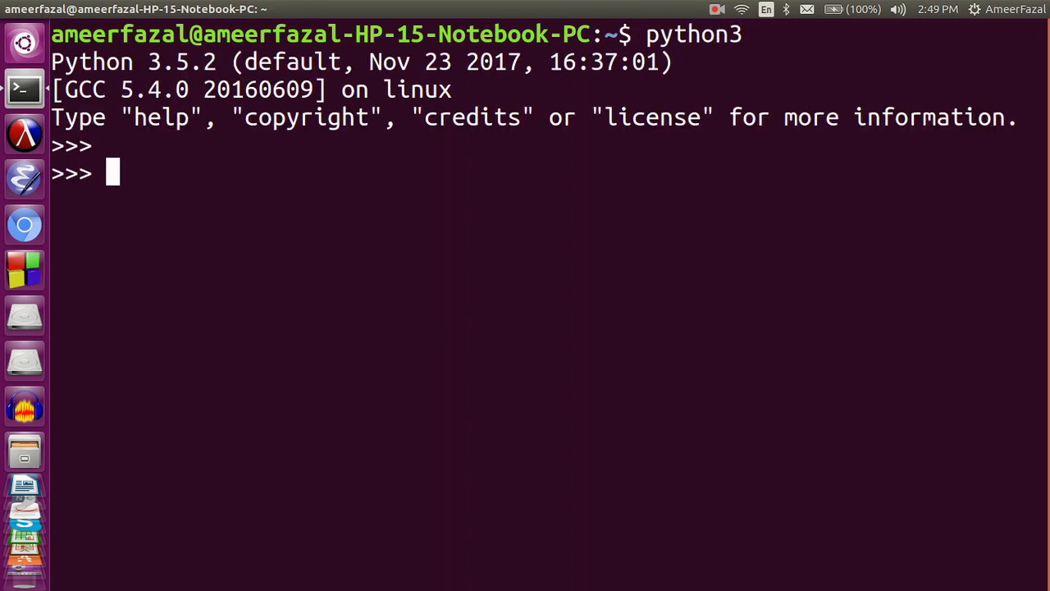
Step: Define square = lambda number: number * number and check its type
type("square")
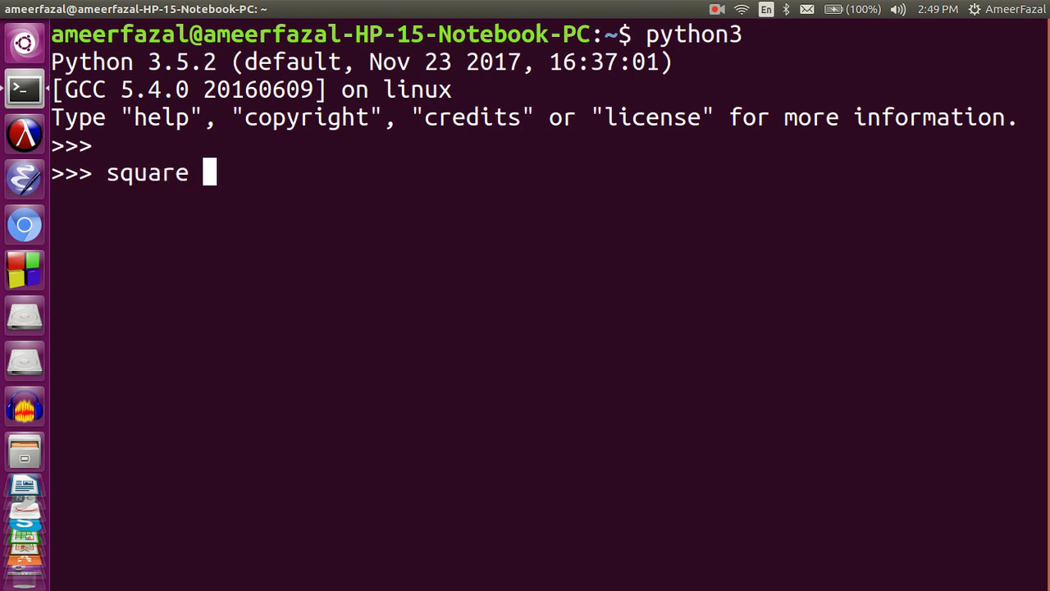
type("= lambv")
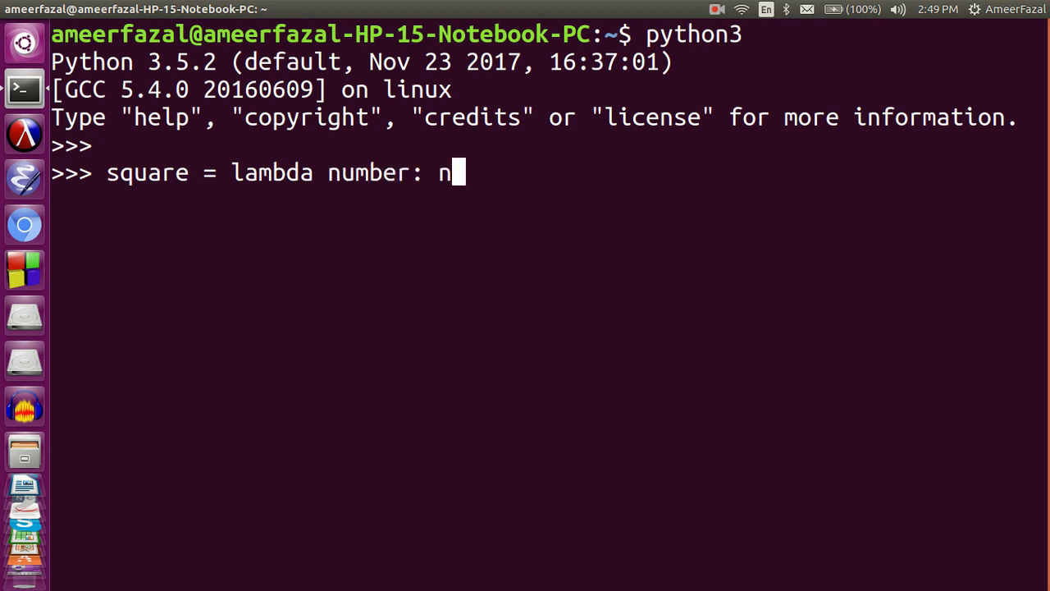
type("umber *")
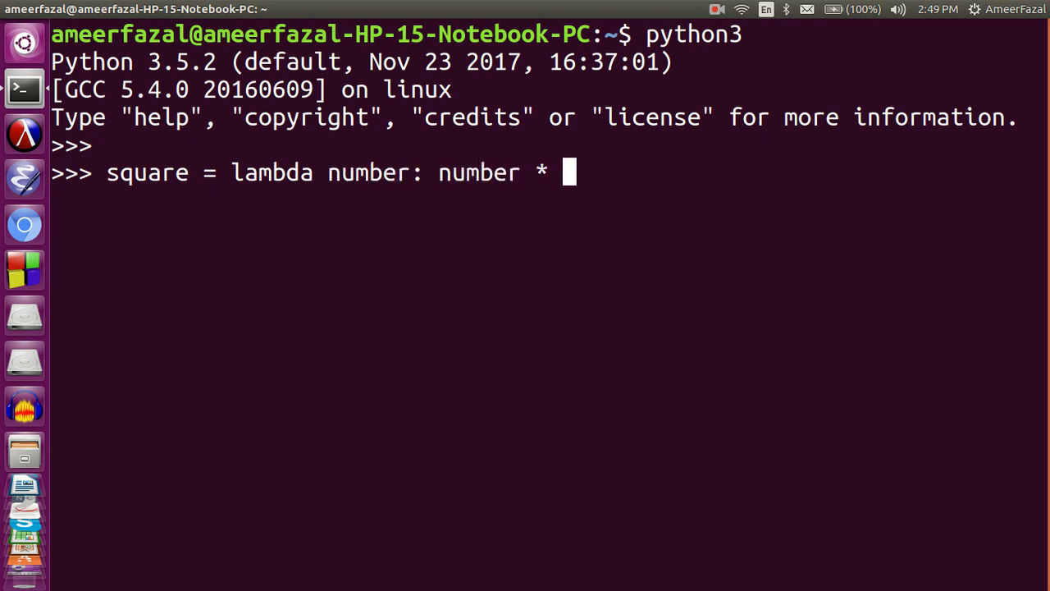
type("number")
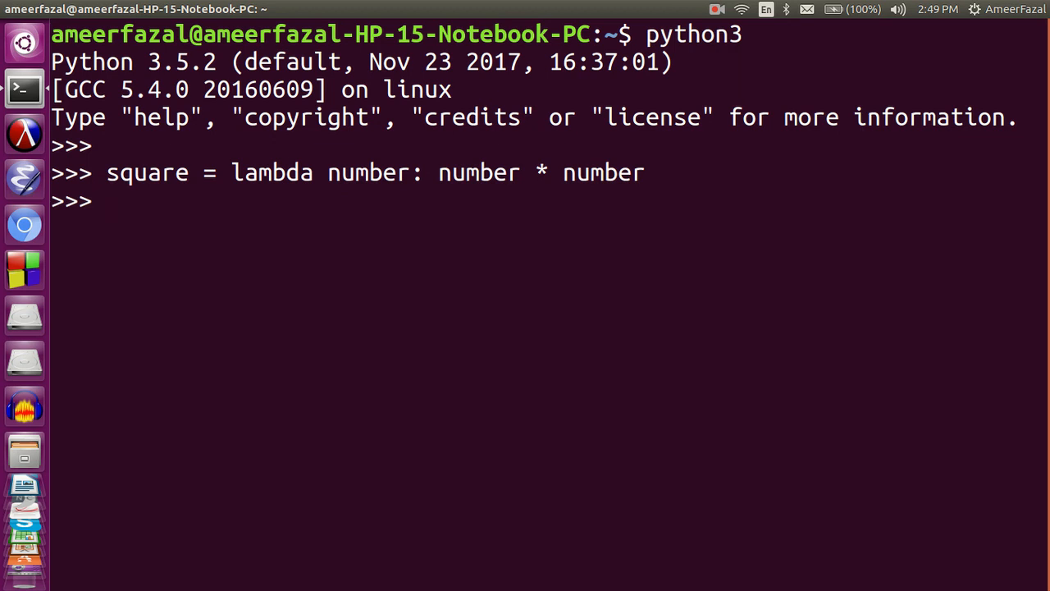
type("type (")
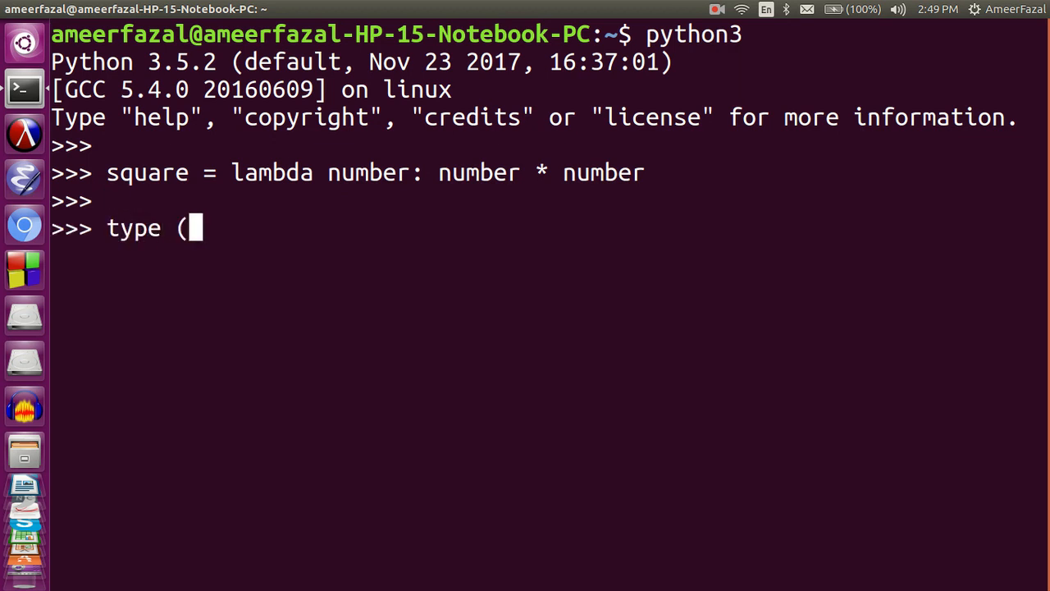
type("square)")
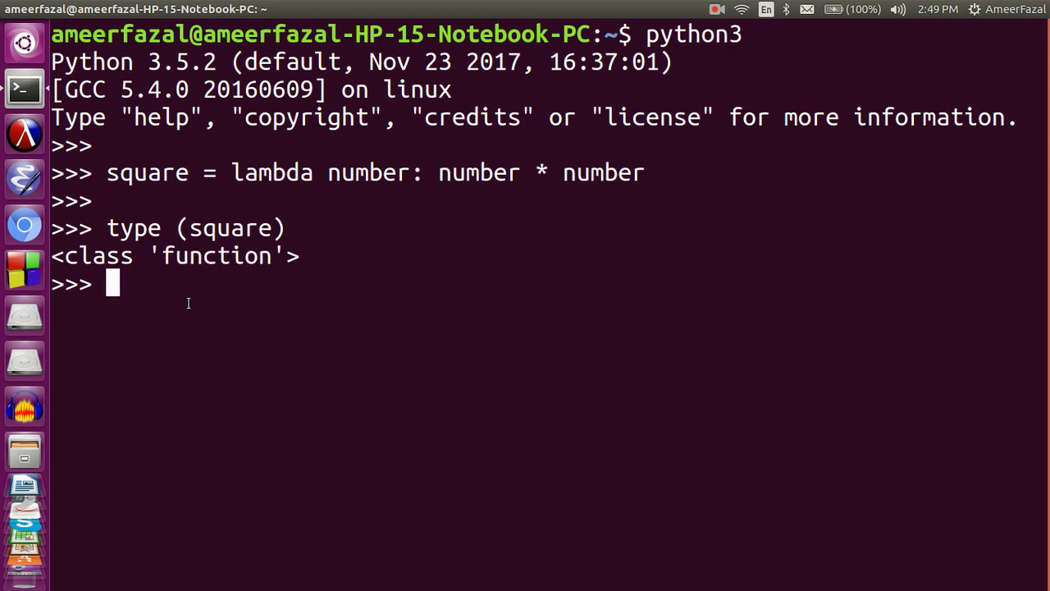
mouse_move(264, 444)
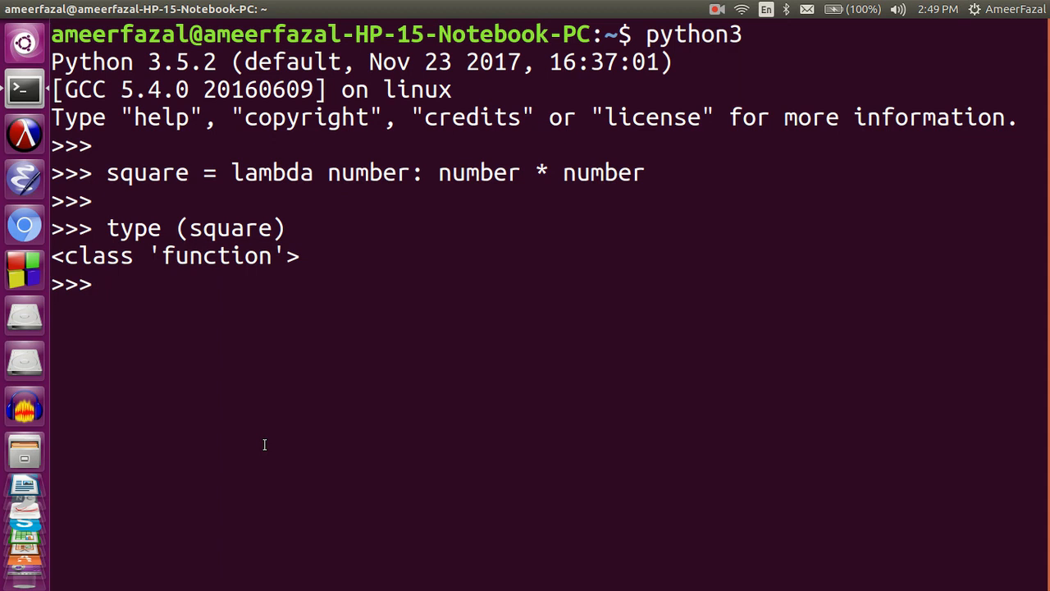
Step: Compute square(5), square(3) and square(10), getting 25, 9 and 100, and display square
type("square")
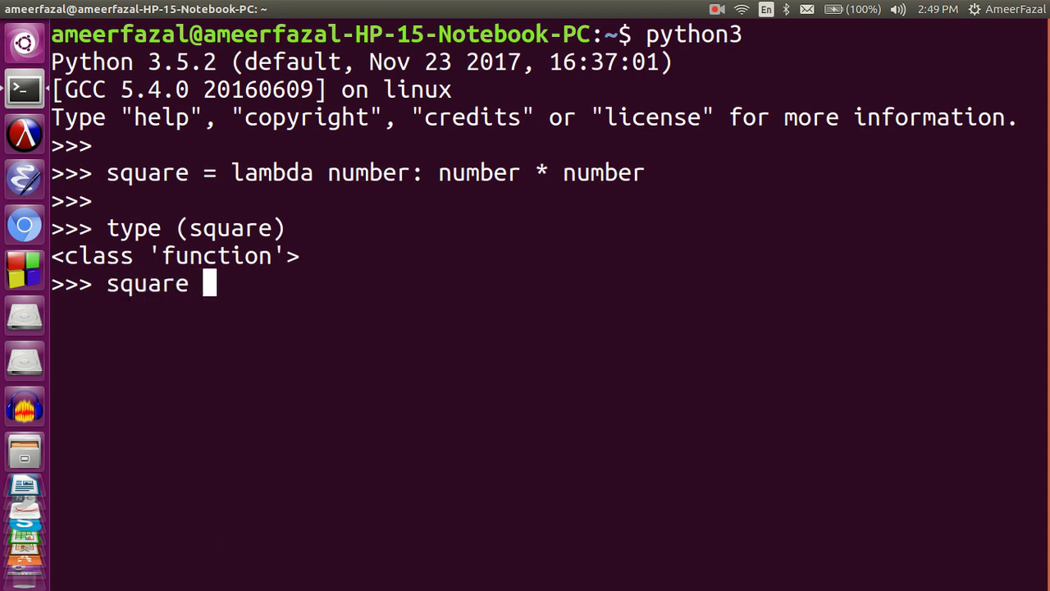
type("(5)")
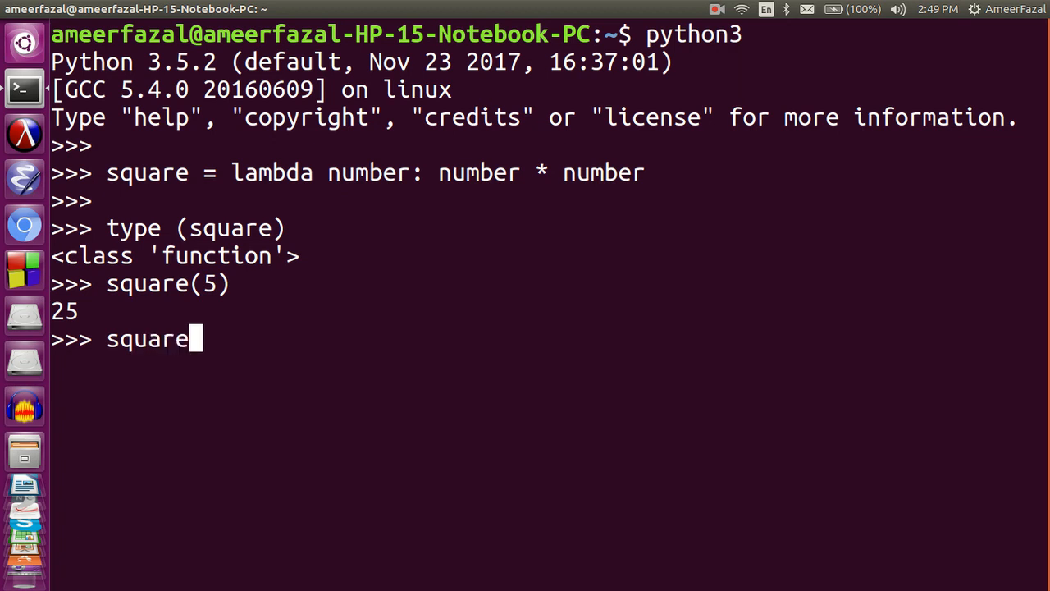
type("(3)")
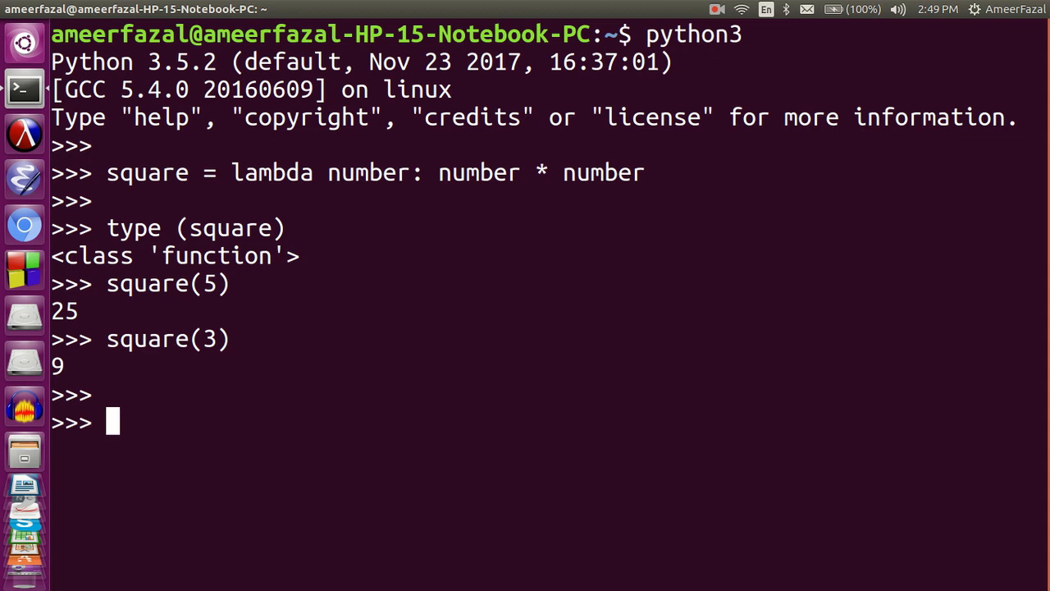
type("square")
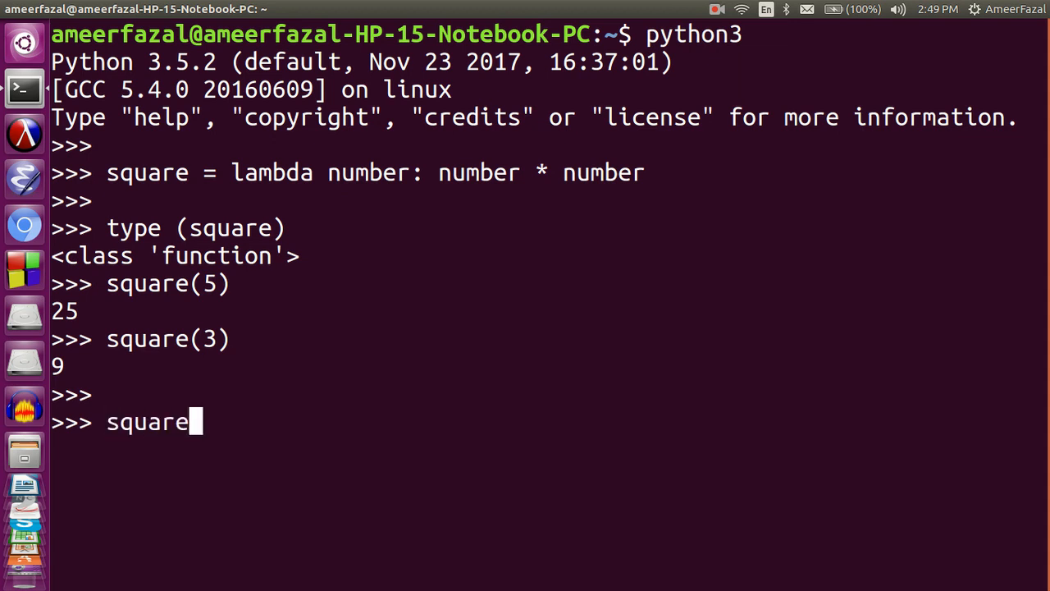
type("(10)")
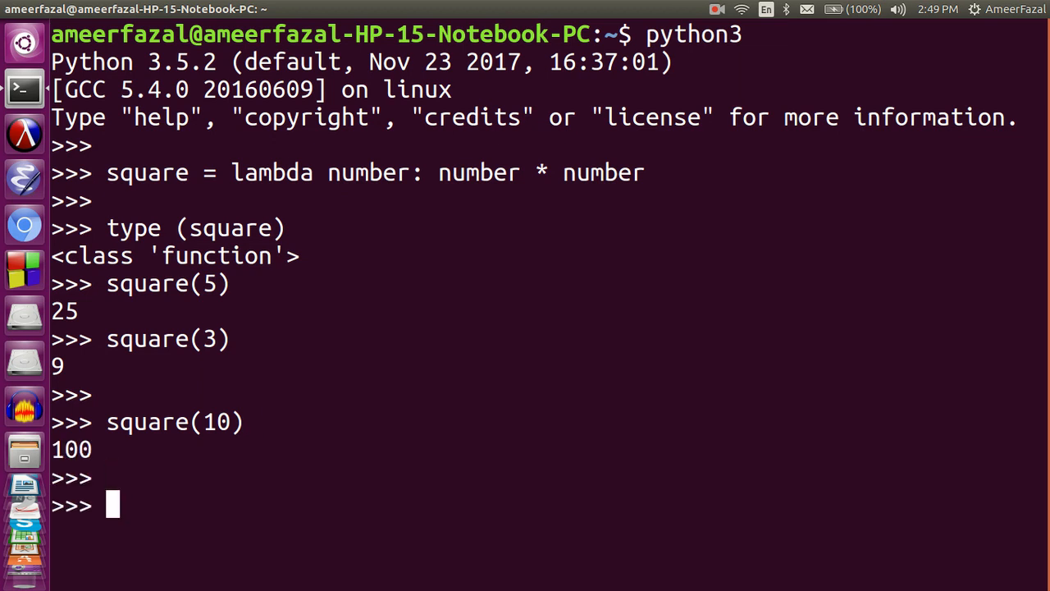
type("square")
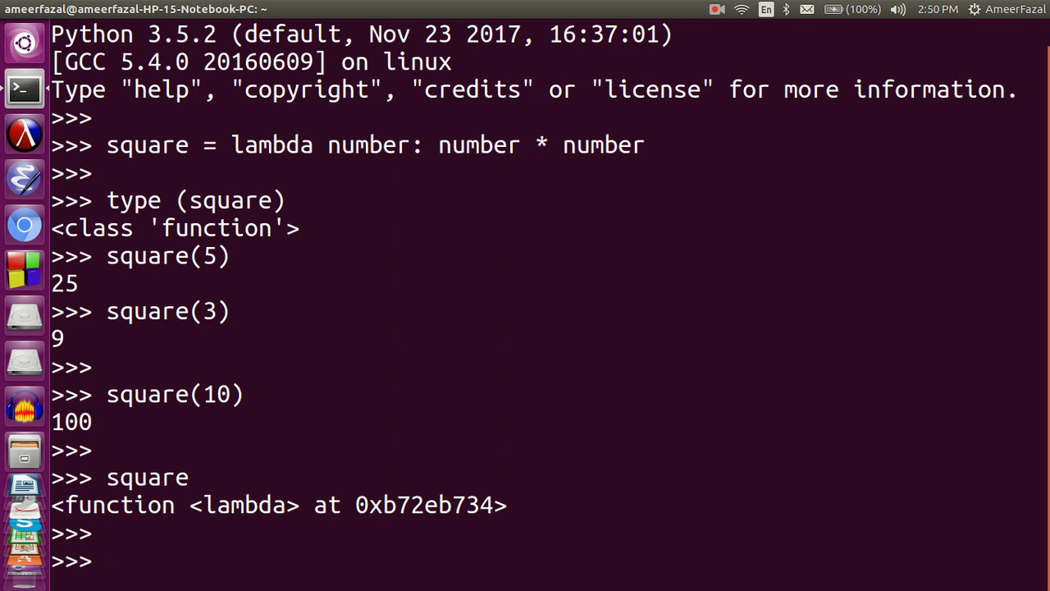
Step: Define pluralize = lambda word: word + 's' and check its type
type("plu")
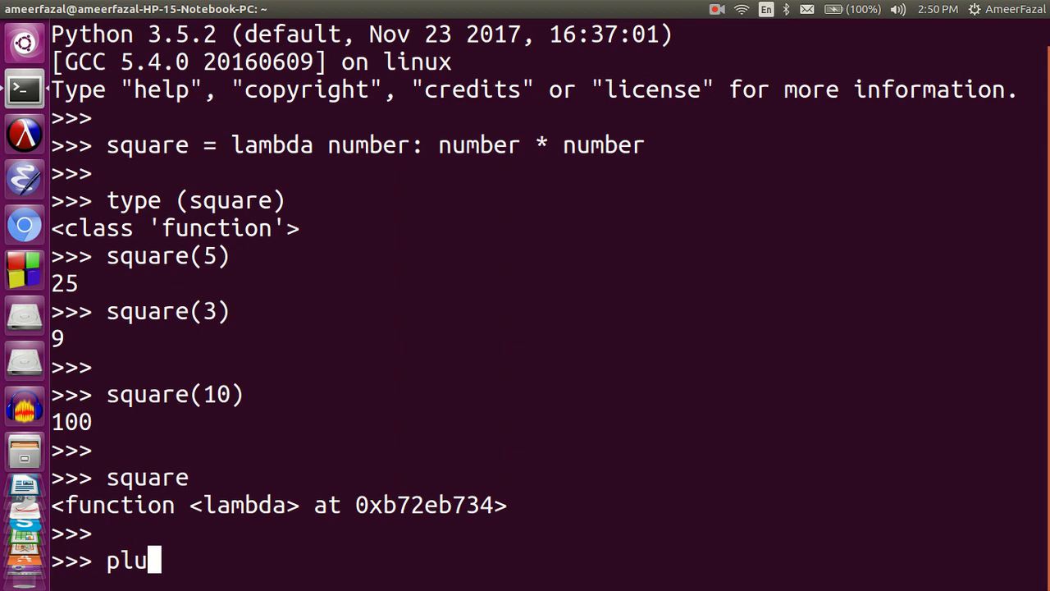
type("ralize = l")
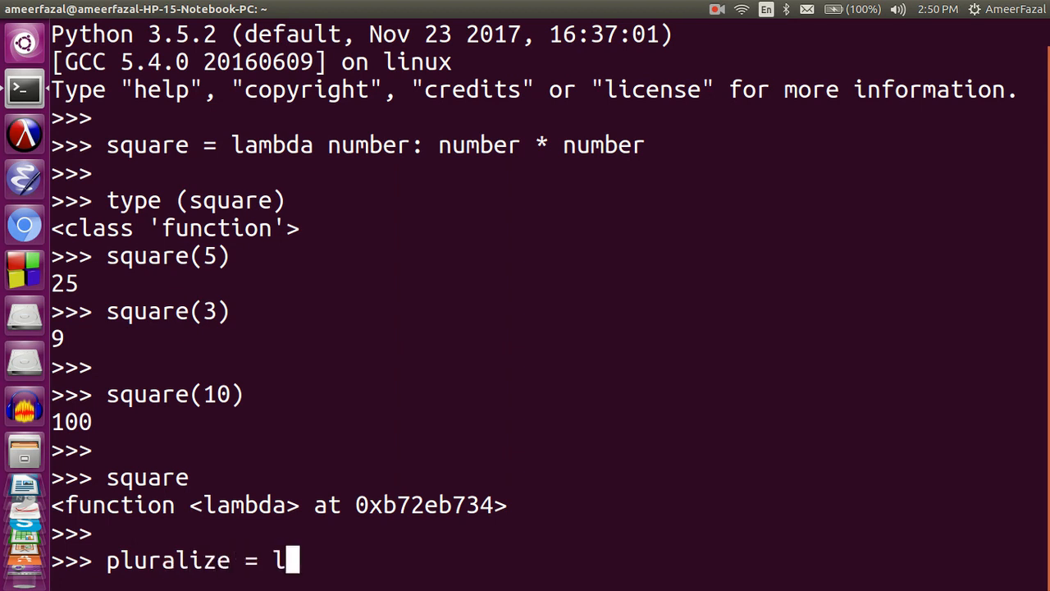
type("ambda word")
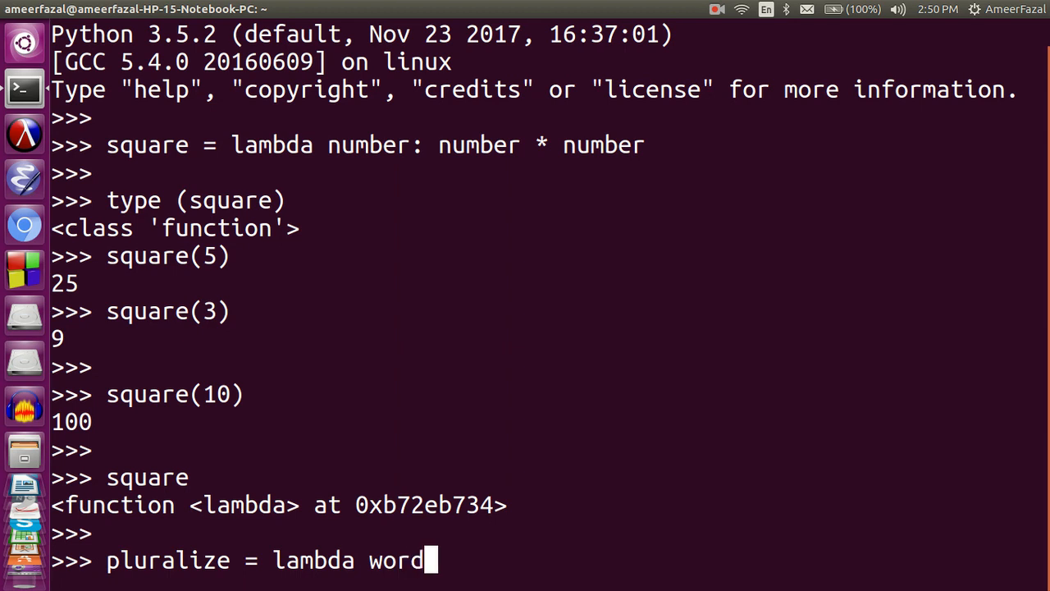
type(": wro")
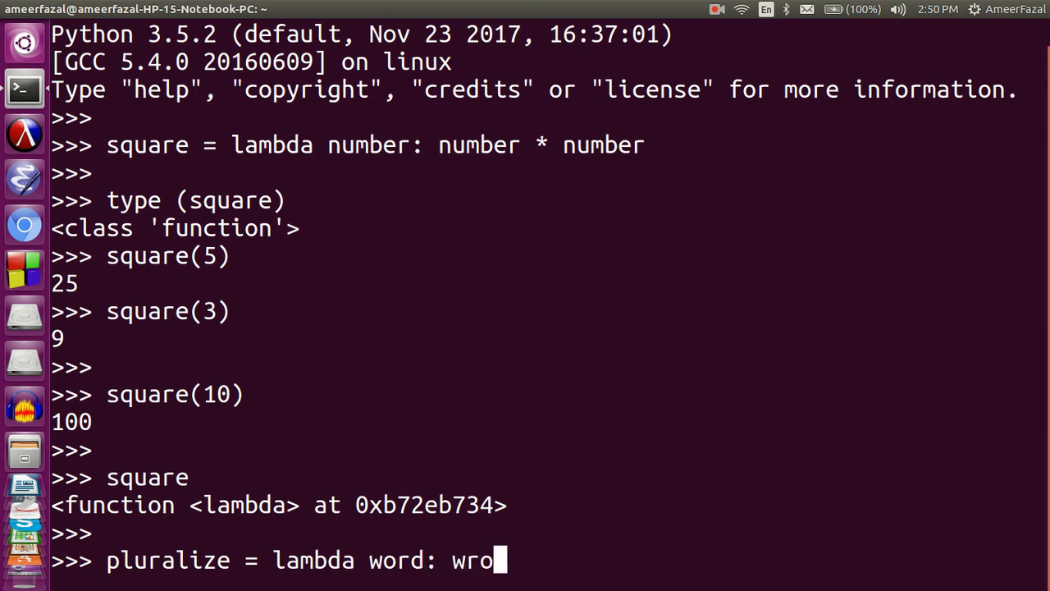
type("rd + 's")
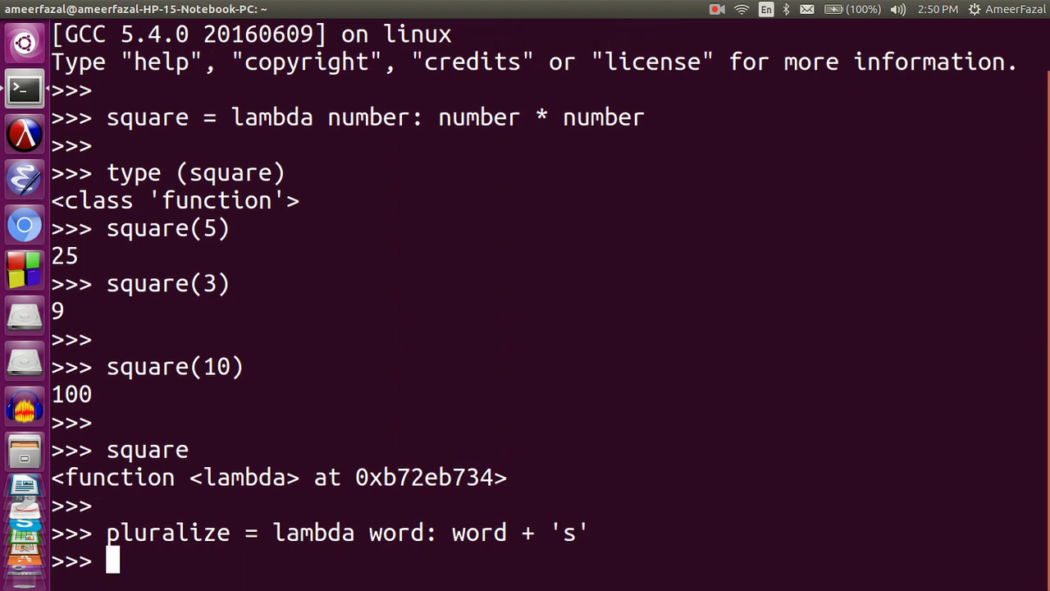
type("typ")
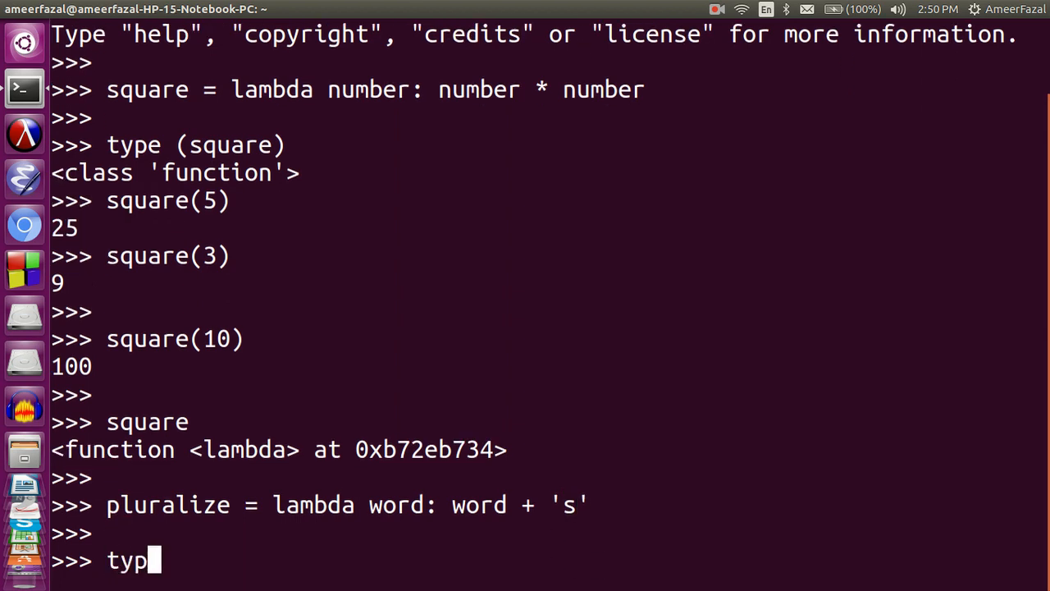
type("e(pluralize")
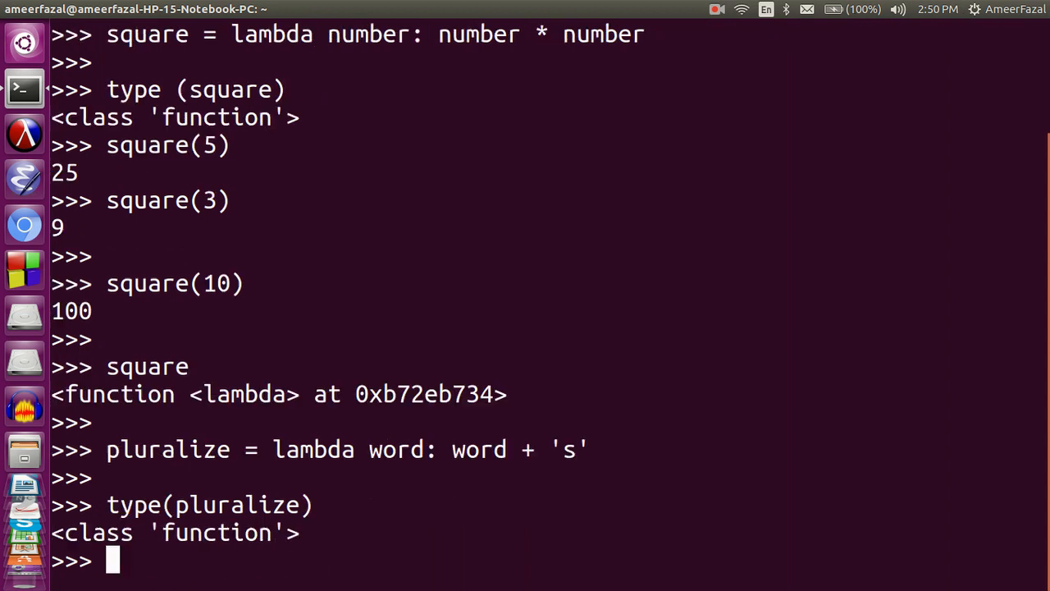
Step: Pluralize 'ball', 'boy' and 'cup' into 'balls', 'boys', 'cups', and display pluralize
type("plura")
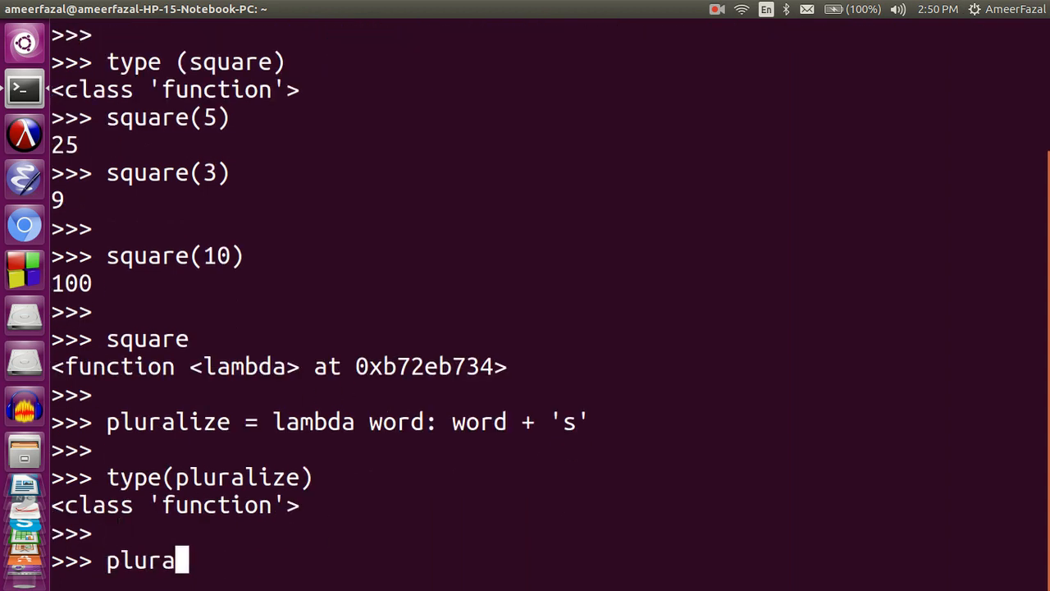
type("lize('")
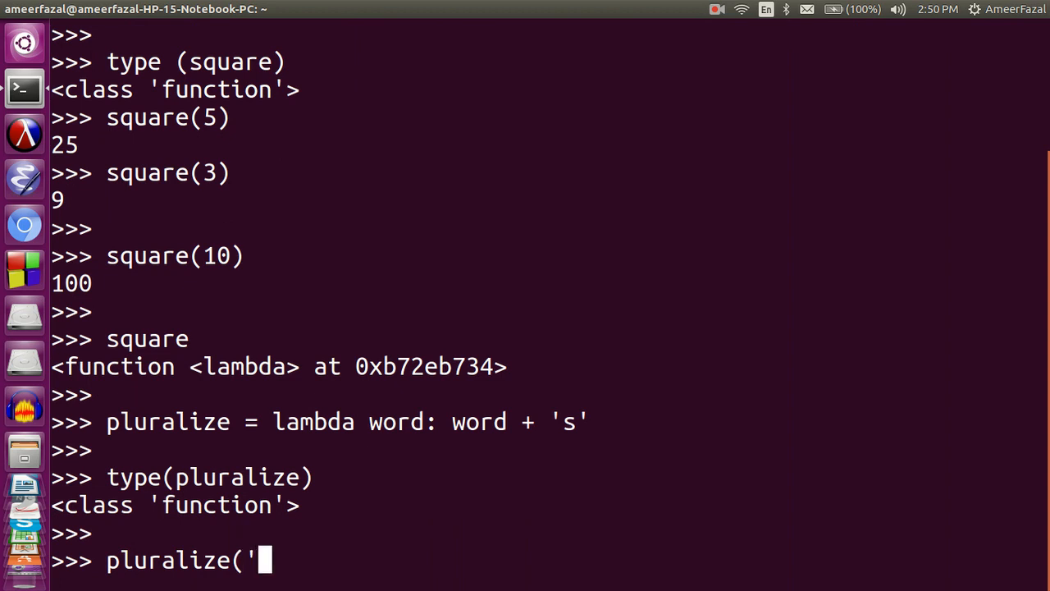
type("ball')")
type("plur")
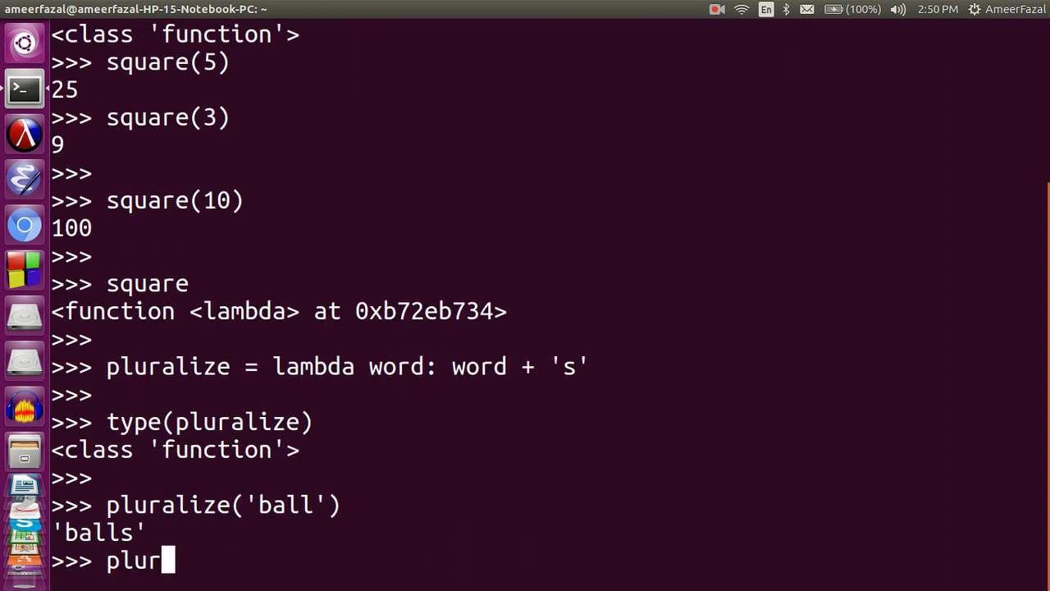
type("alize(")
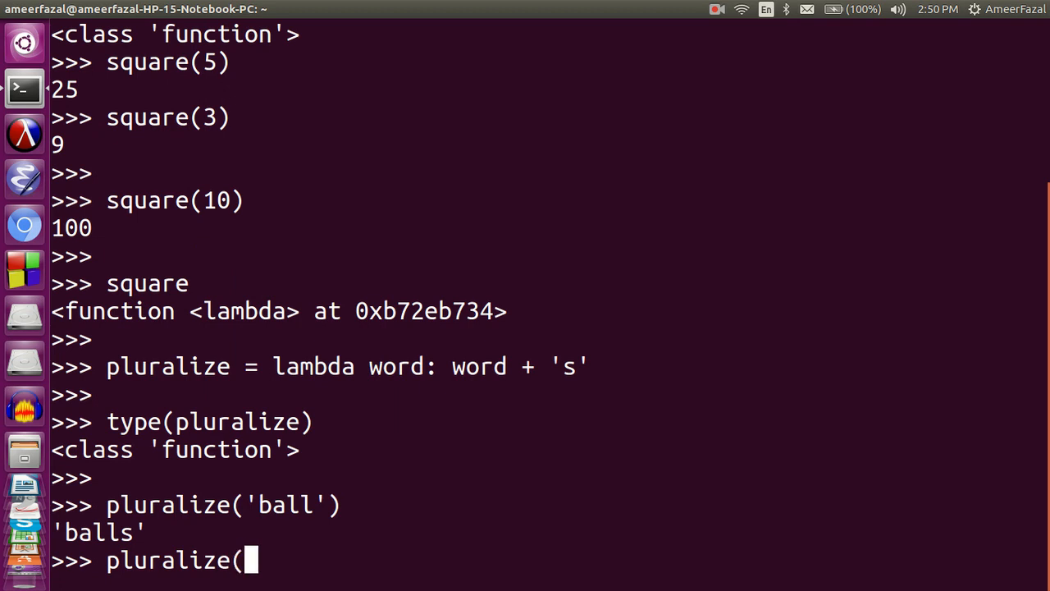
type("boy'")
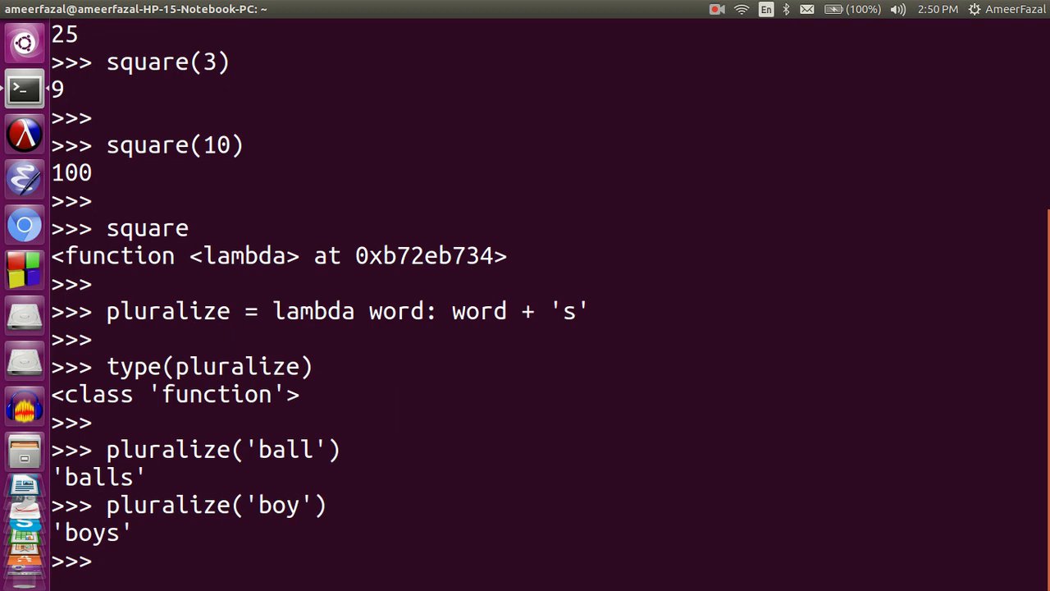
type("pluralize(")
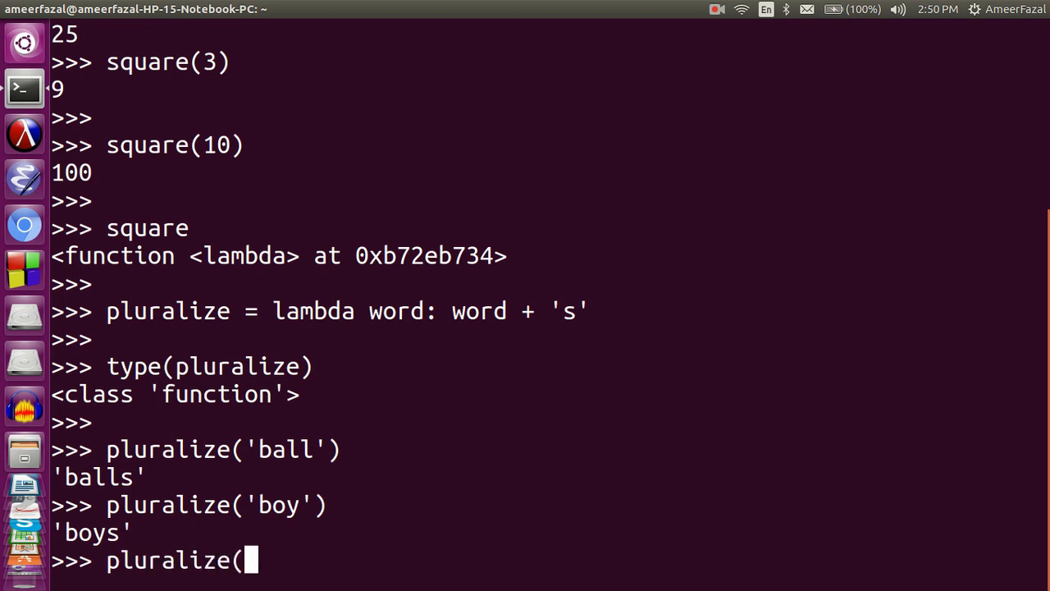
type("'cup")
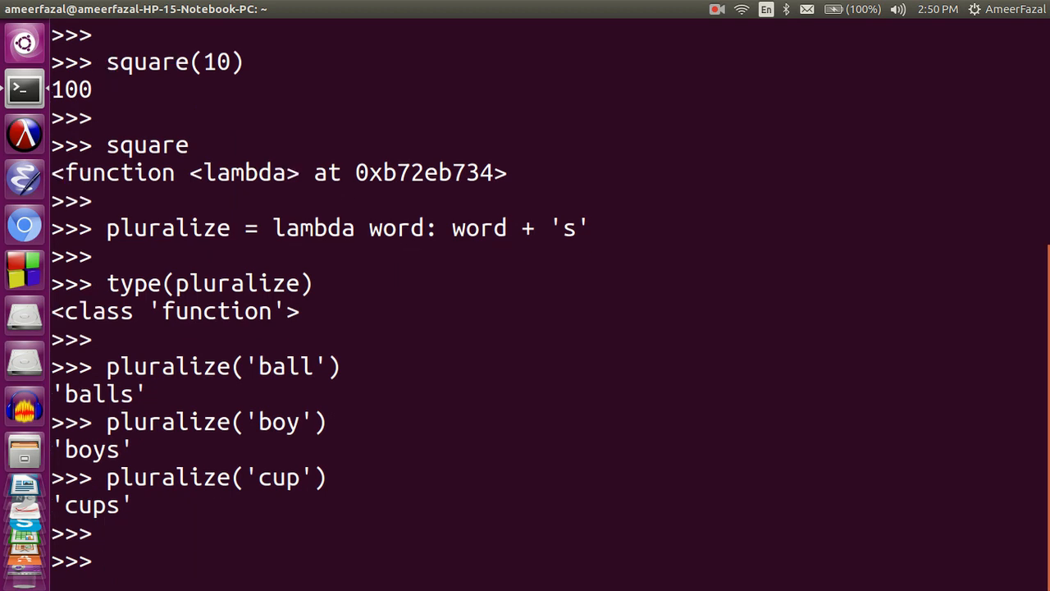
type("pluralize")
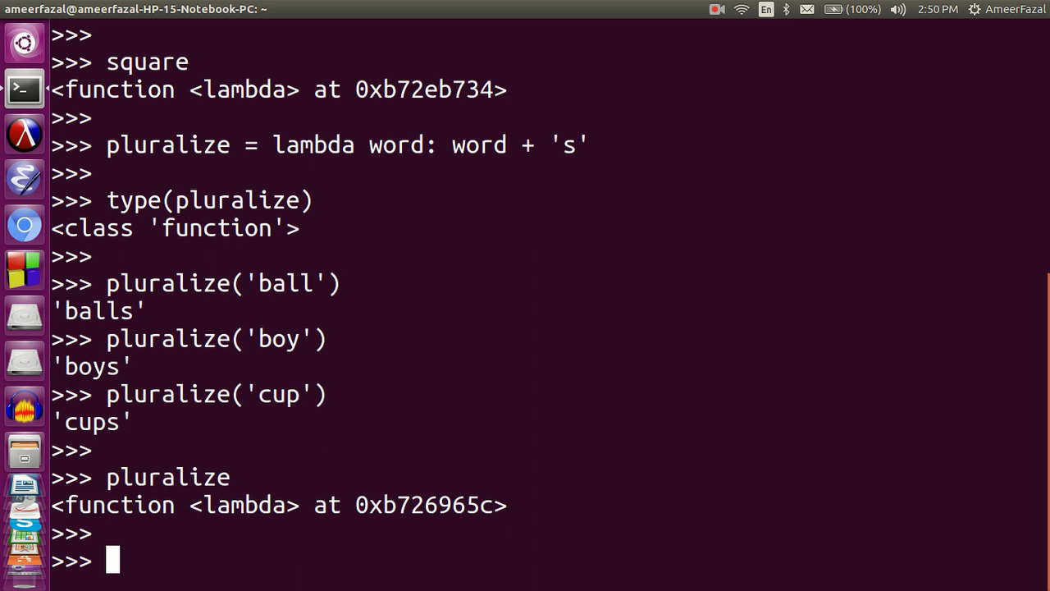
Step: Define add = lambda num1, num2: num1 + num2 and check its type
type("add =")
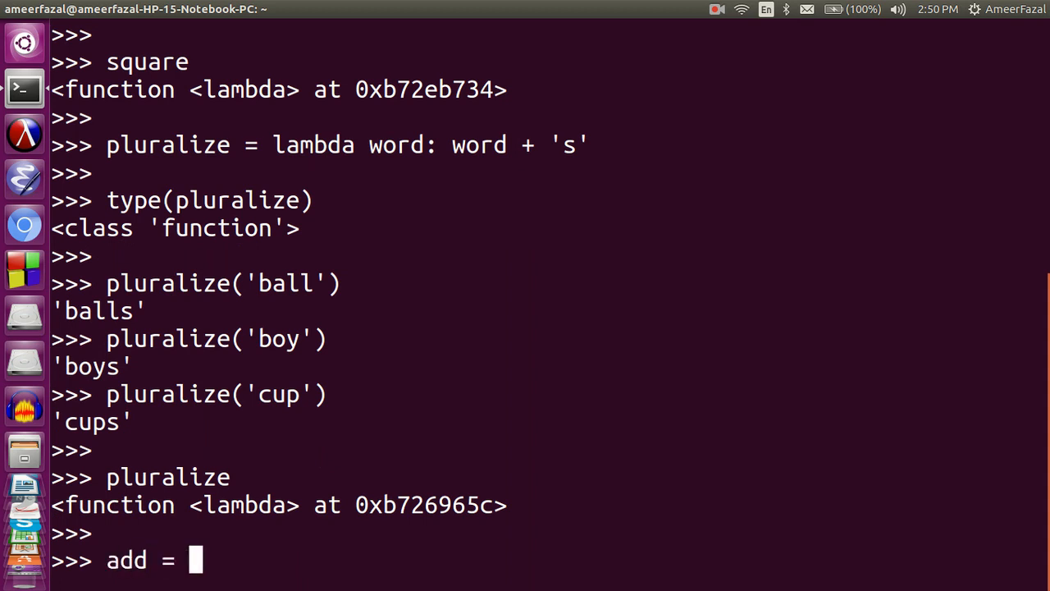
type("lambda n")
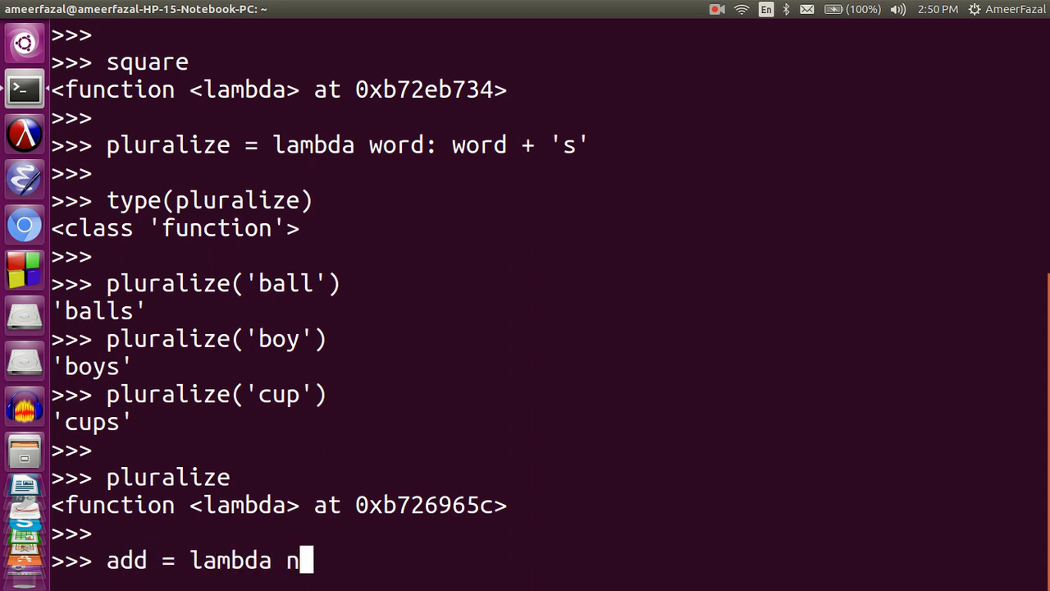
type("um1, numb")
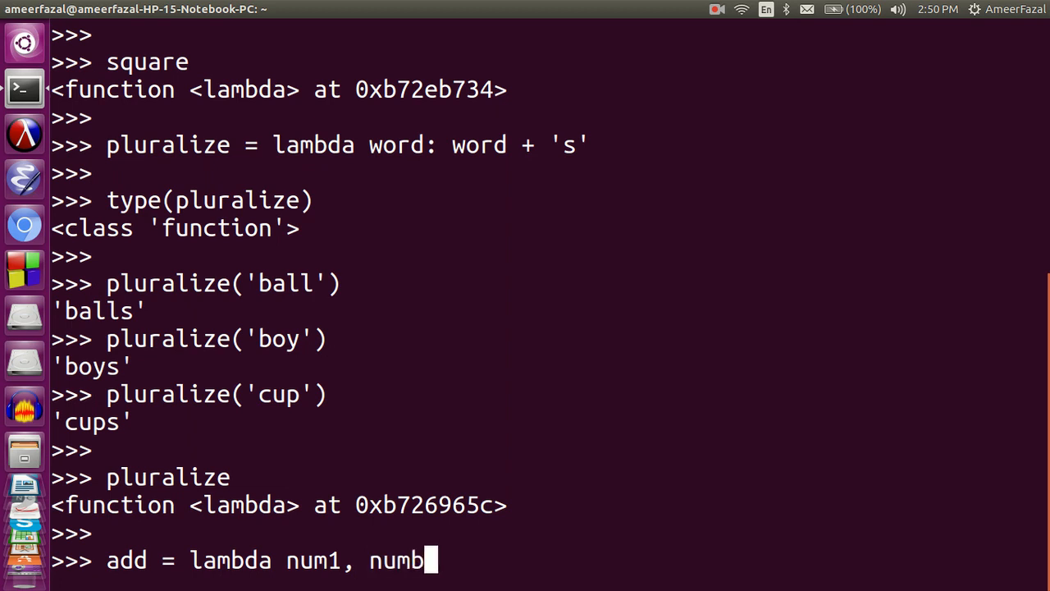
type("2")
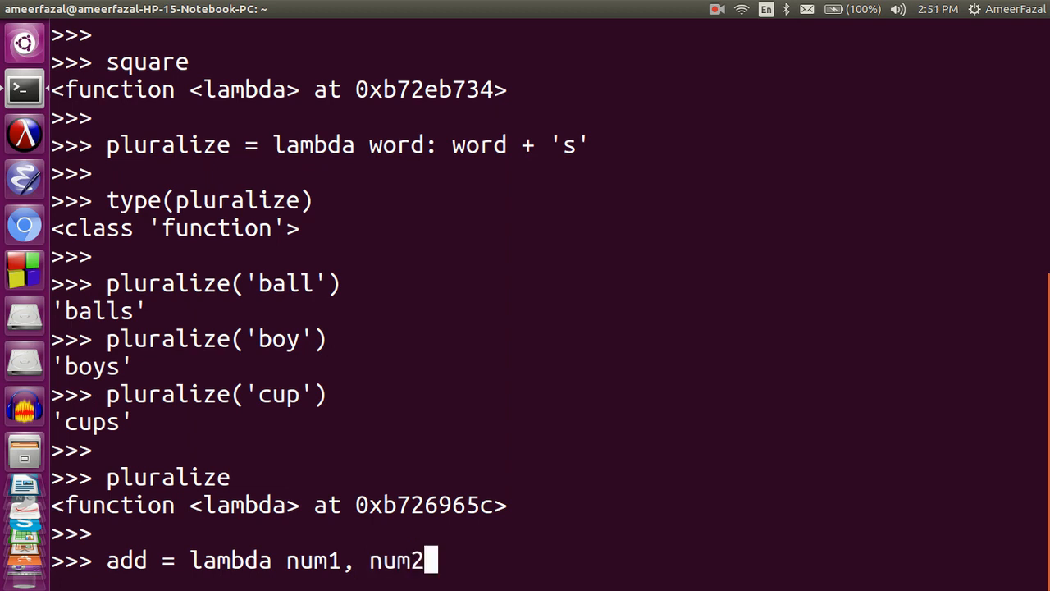
type(": num")
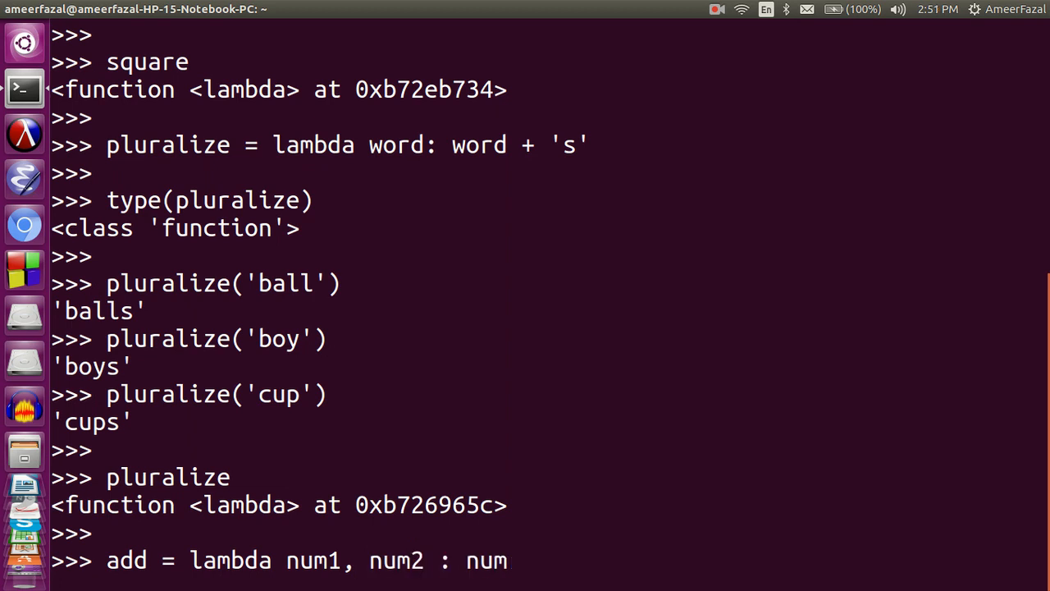
type("1 + num2")
type("t")
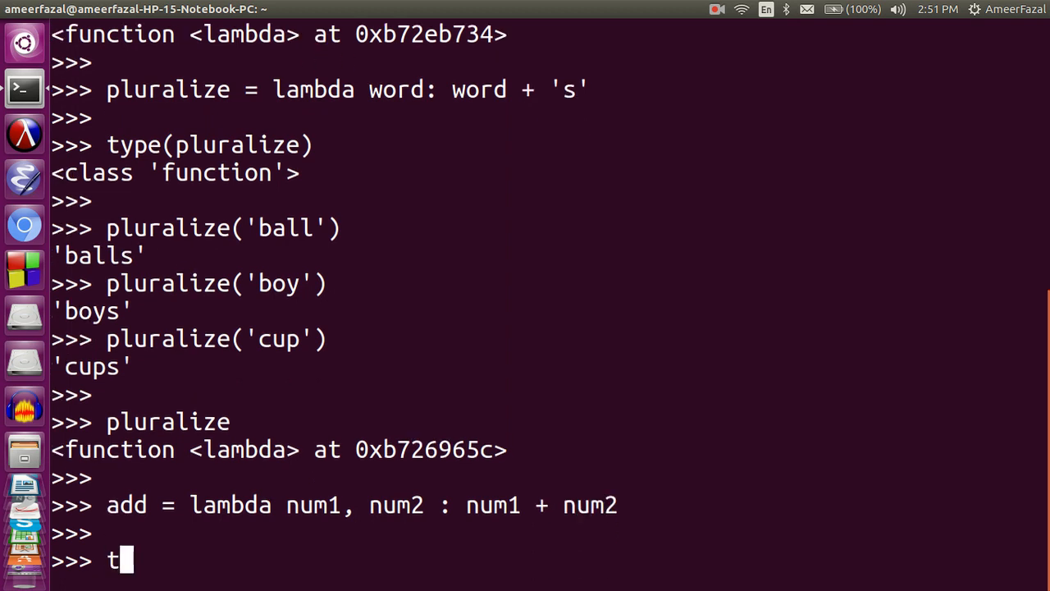
type("ype(add)")
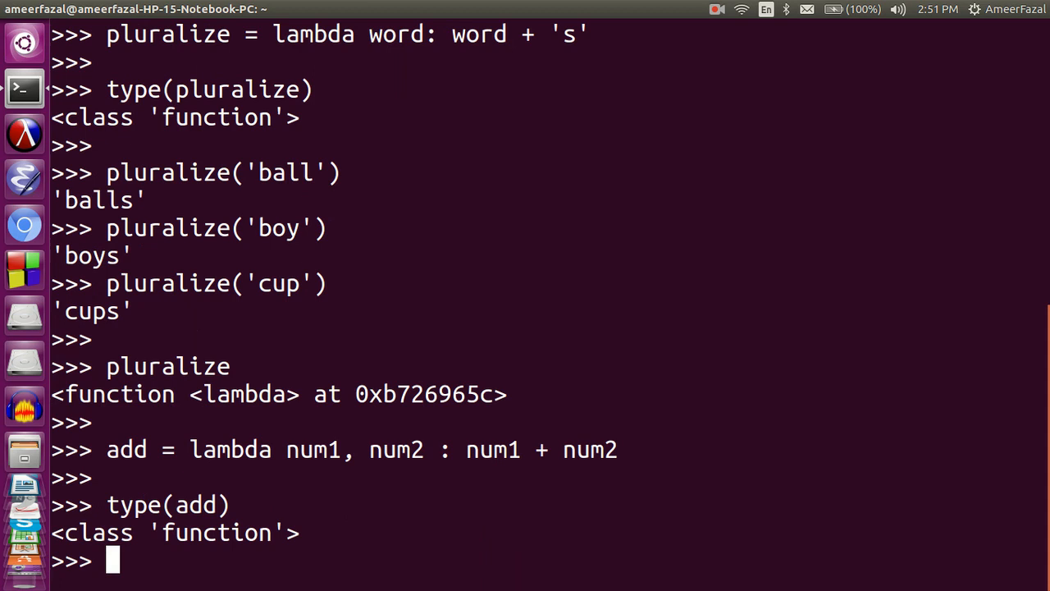
Step: Run add(10, 3), add(1000, 300000) and add(34.2, 23.523), giving 13, 301000, 57.723
type("add(")
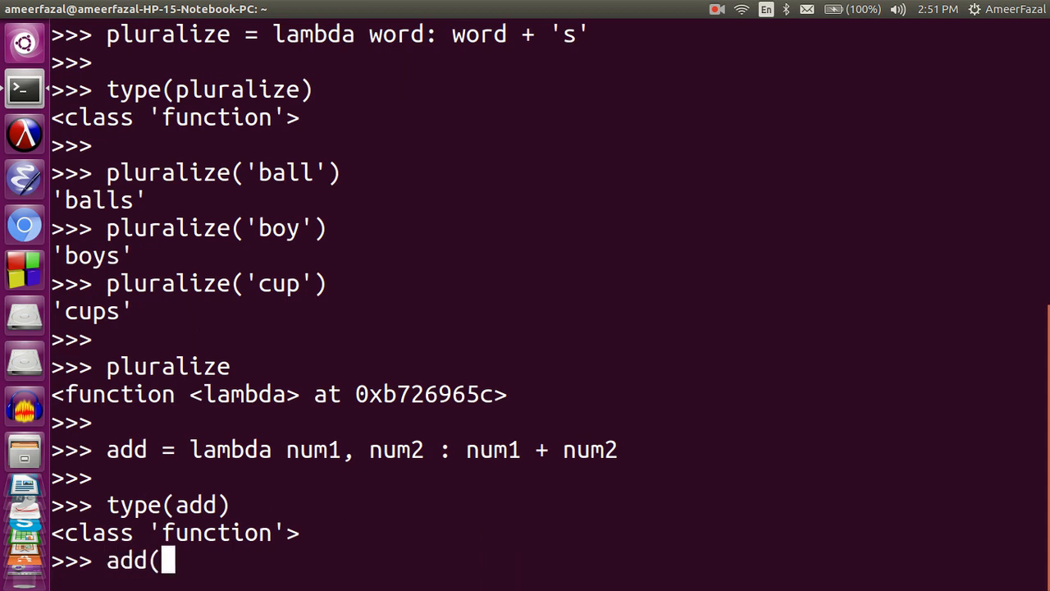
type("10, 3")
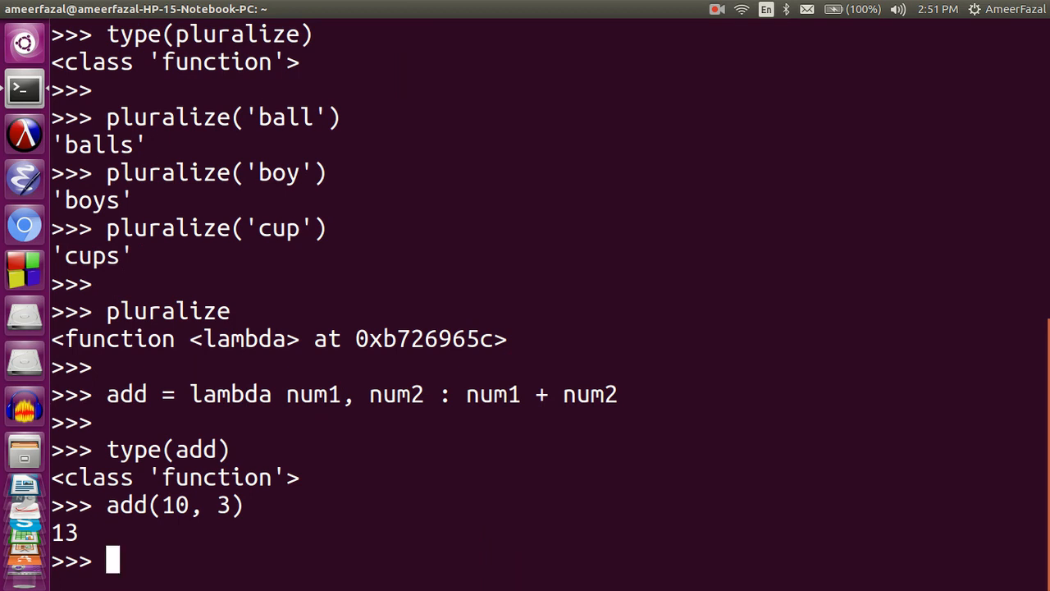
type("add(1")
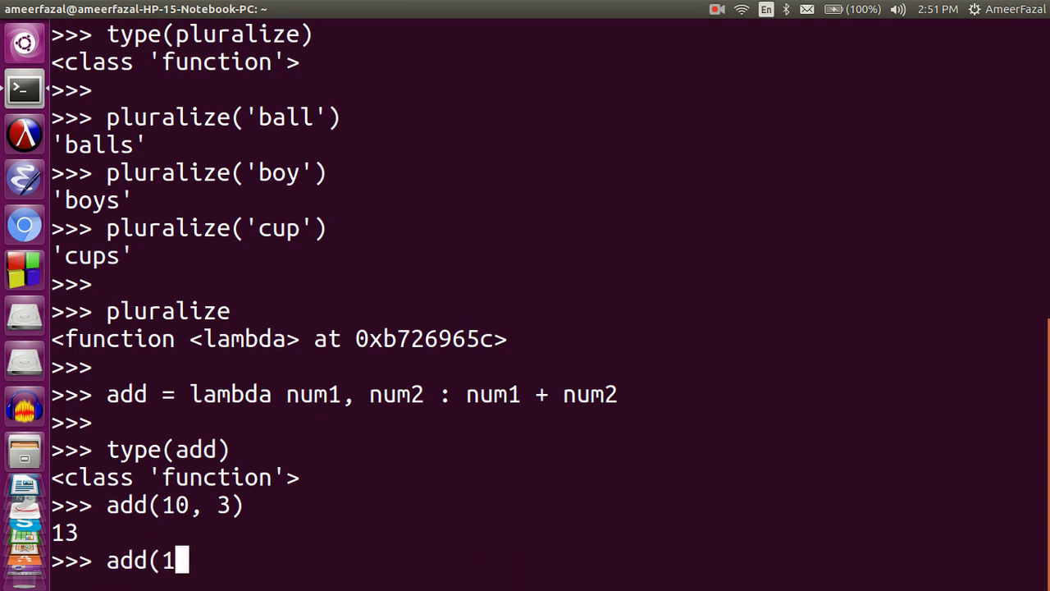
type("000, 300000")
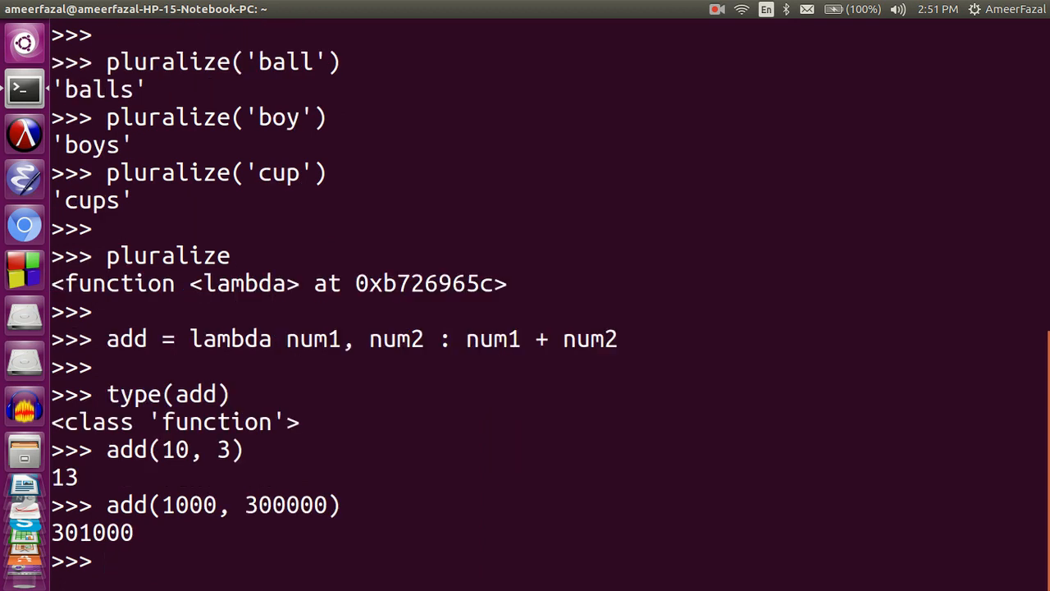
type("add(")
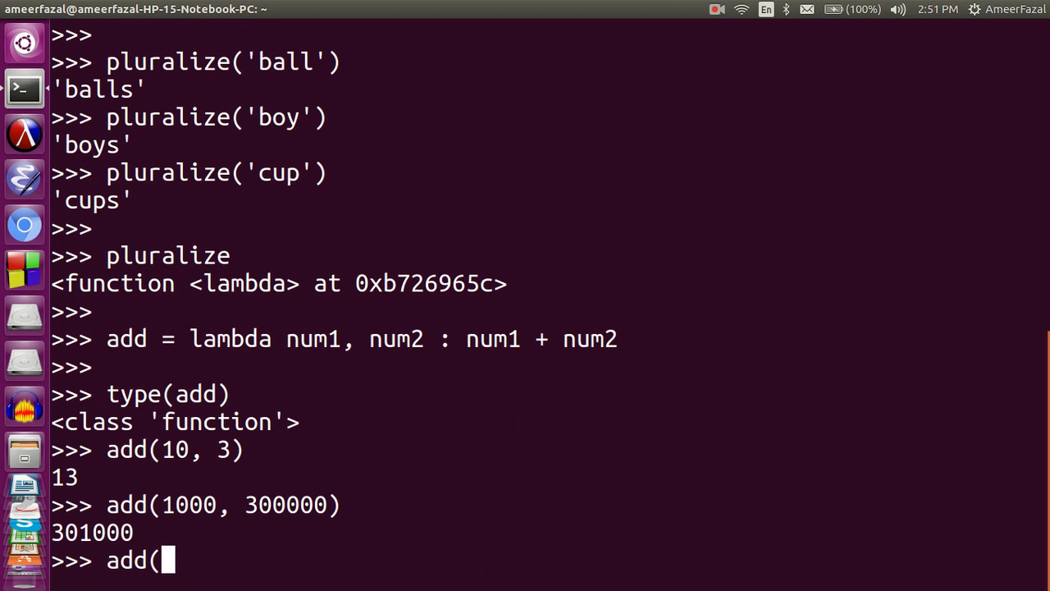
type("34.")
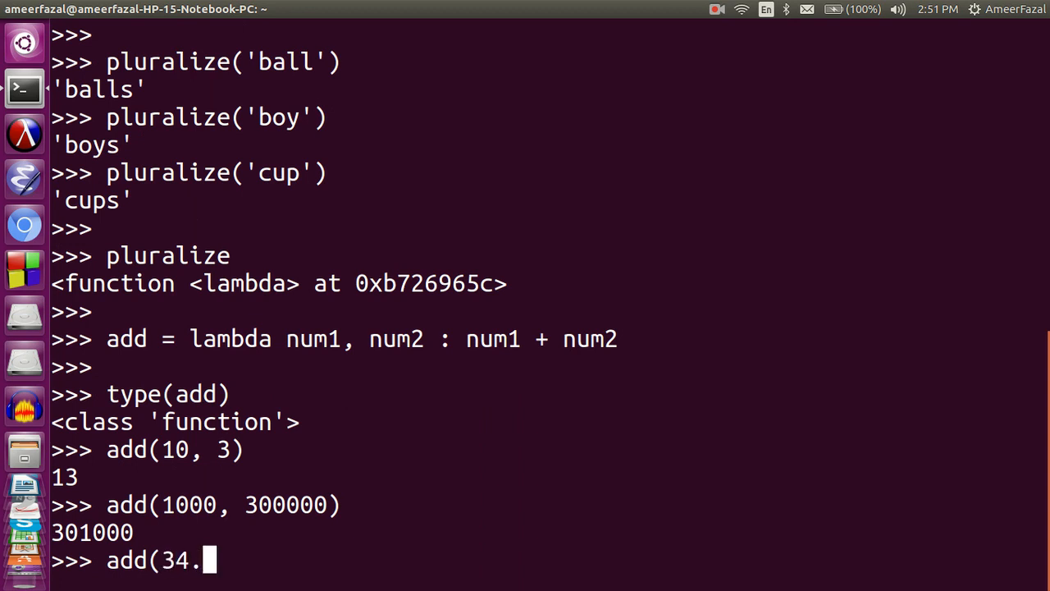
type("2,")
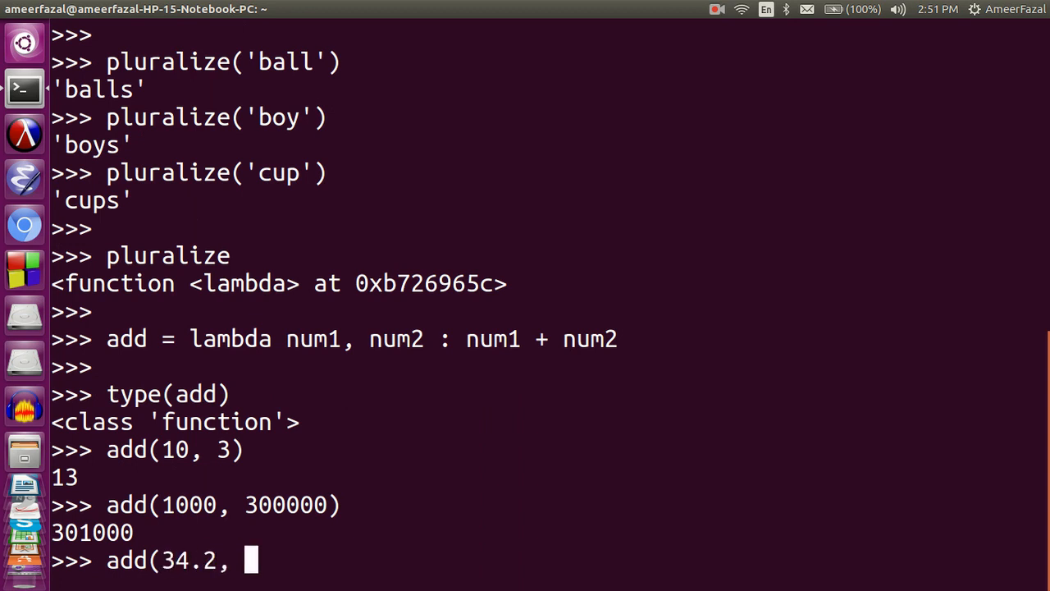
type("23.523")
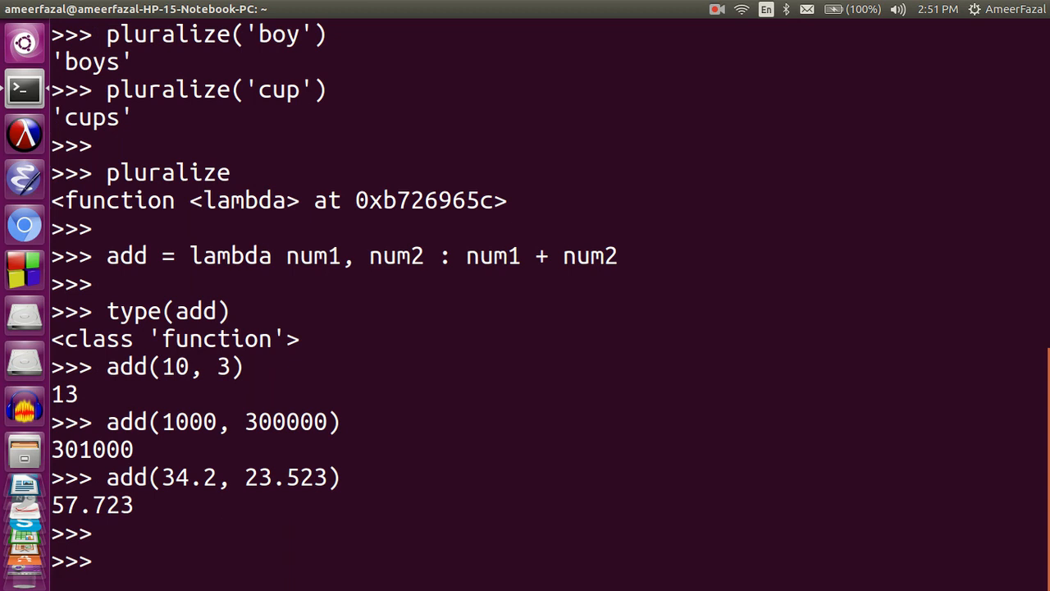
type("def")
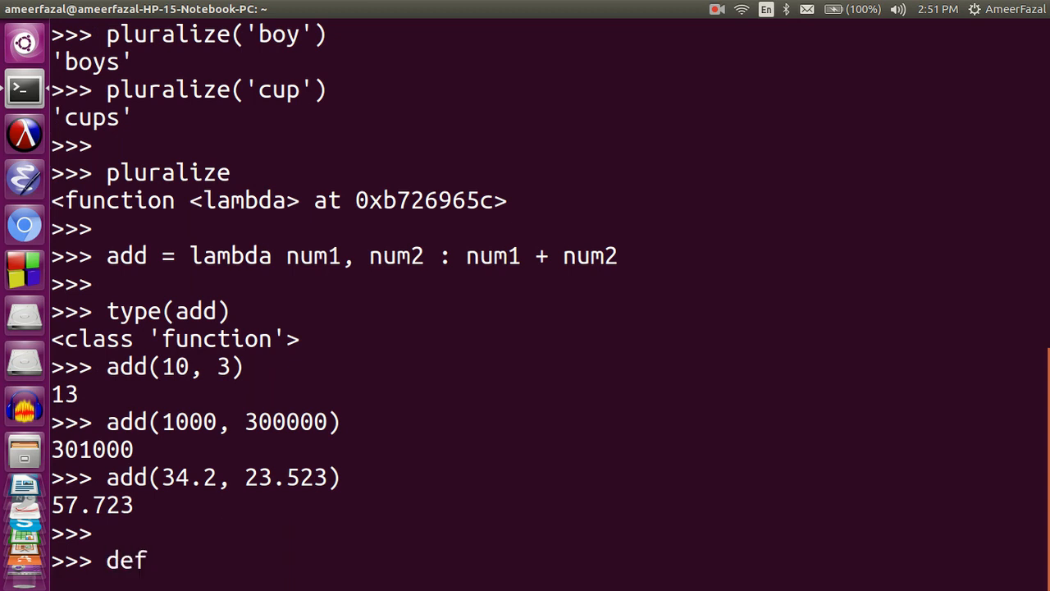
Step: Define def square2(number): return number*number
type("sq")
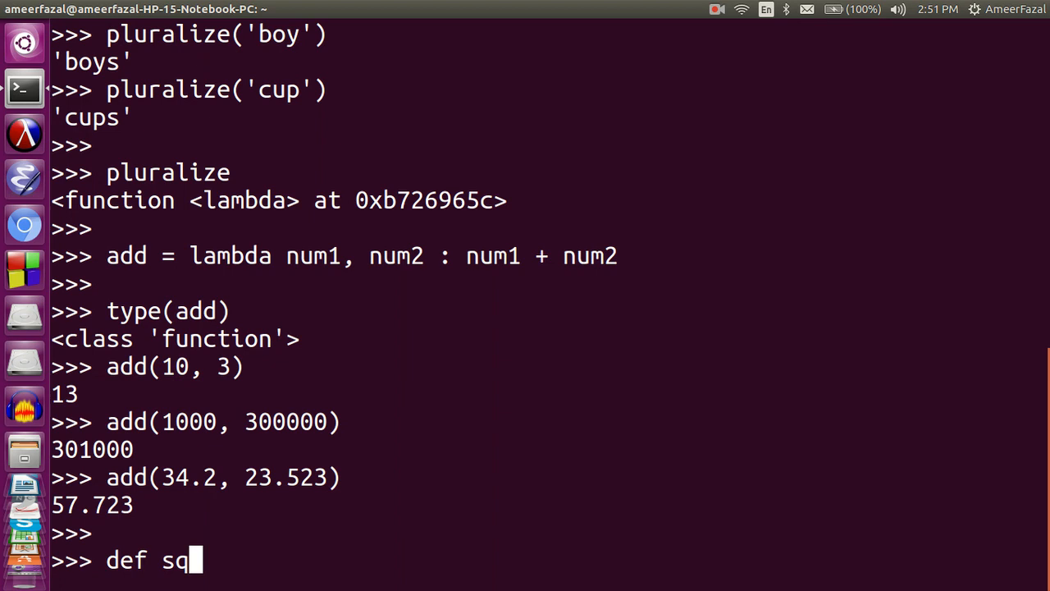
type("uare2")
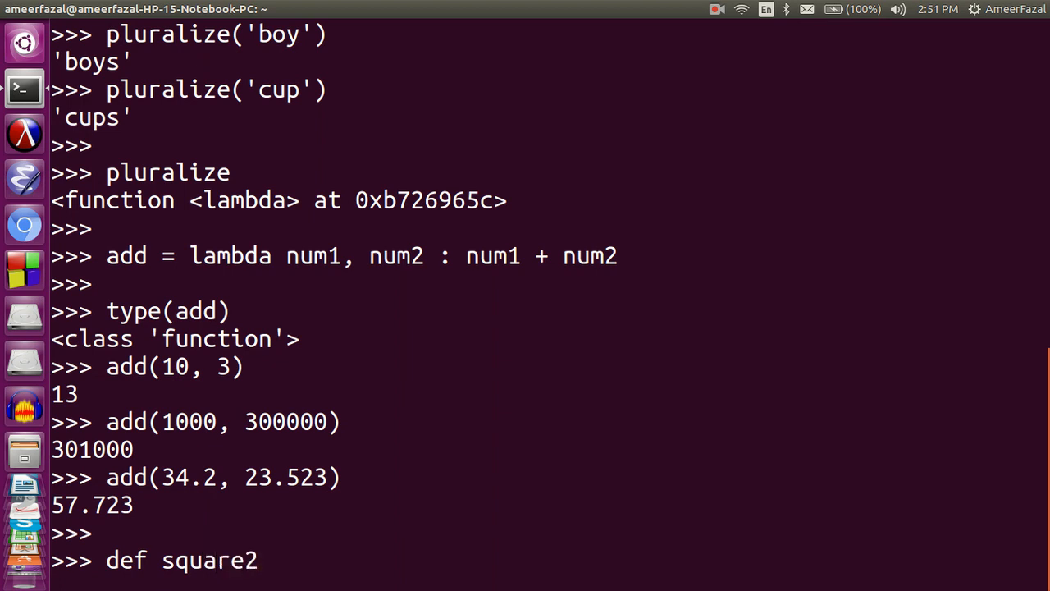
type("(")
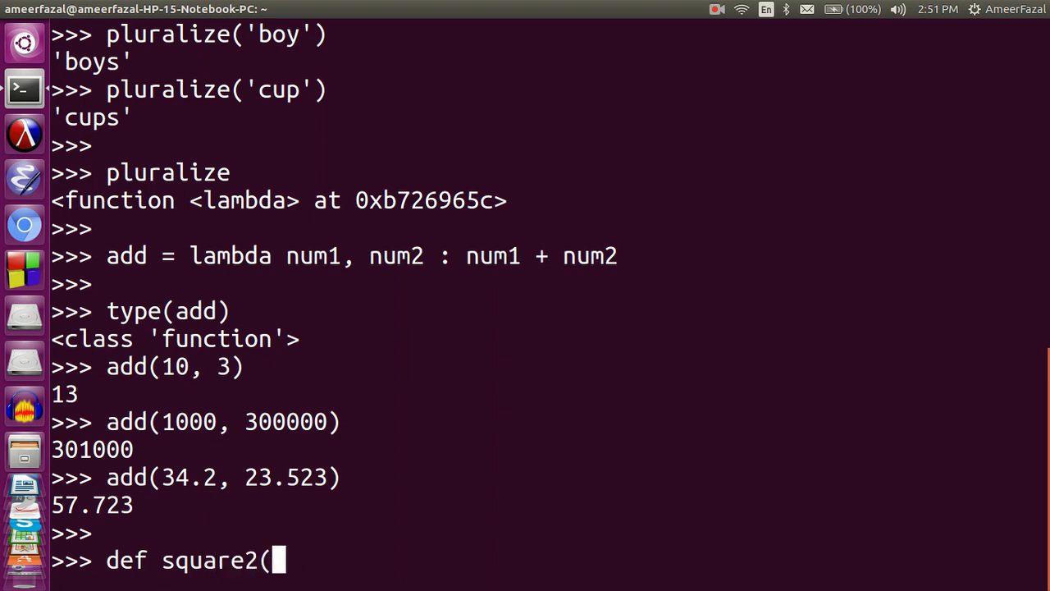
type("numb")
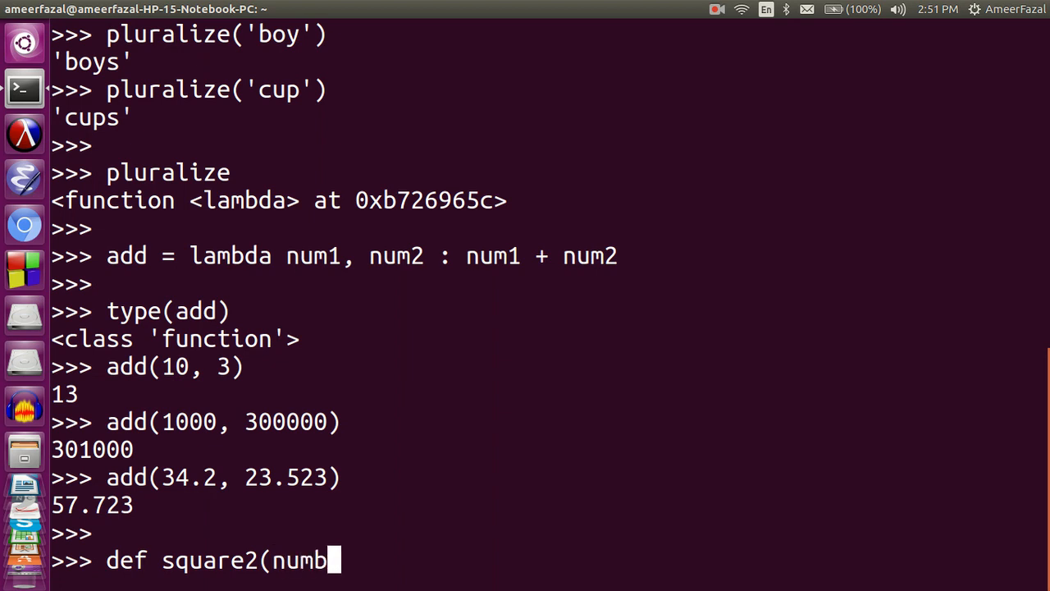
type("er):")
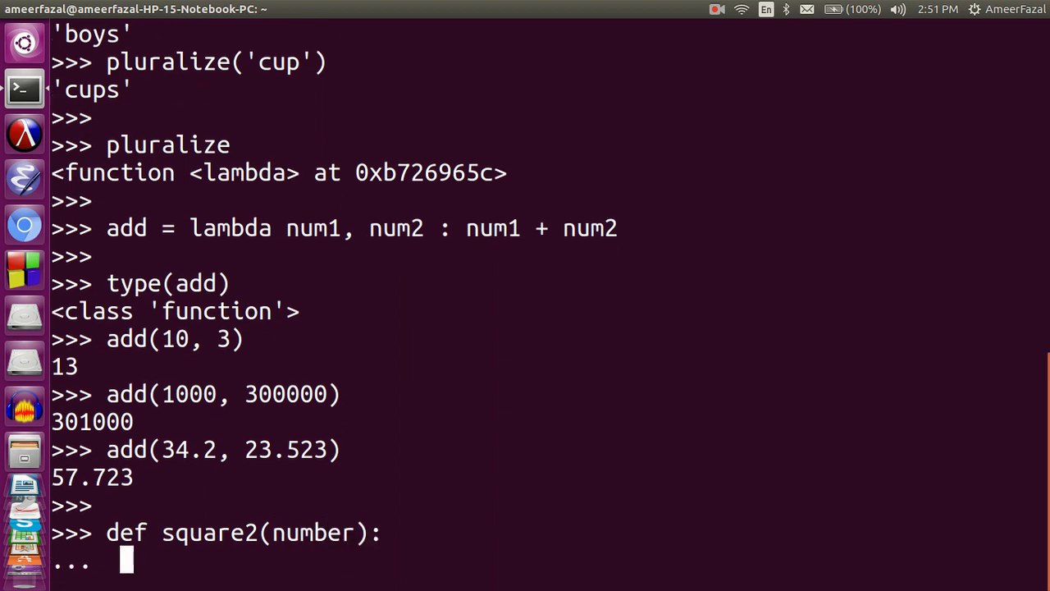
type("nu")
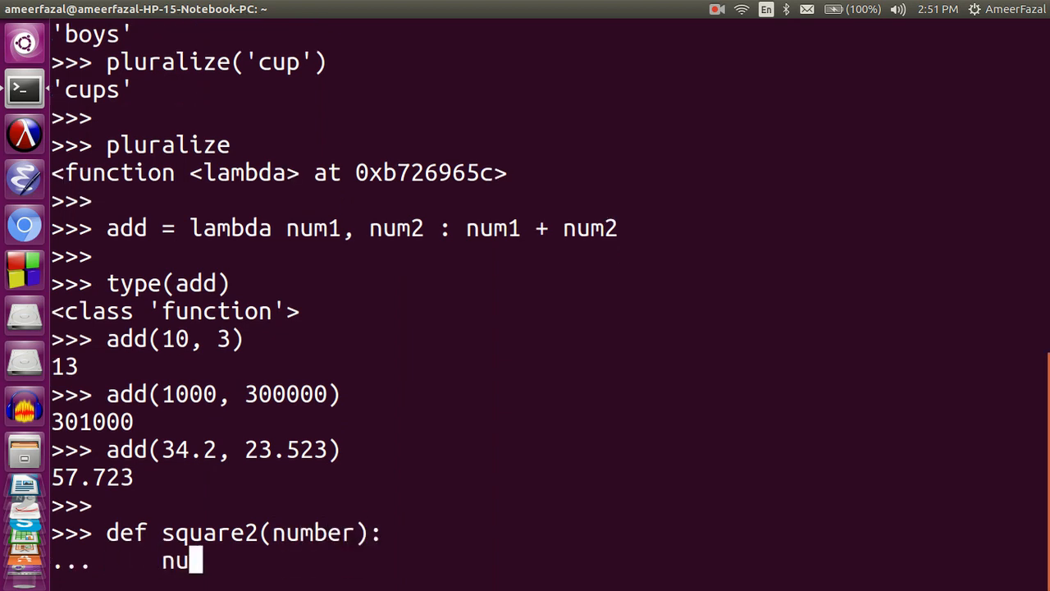
type("return")
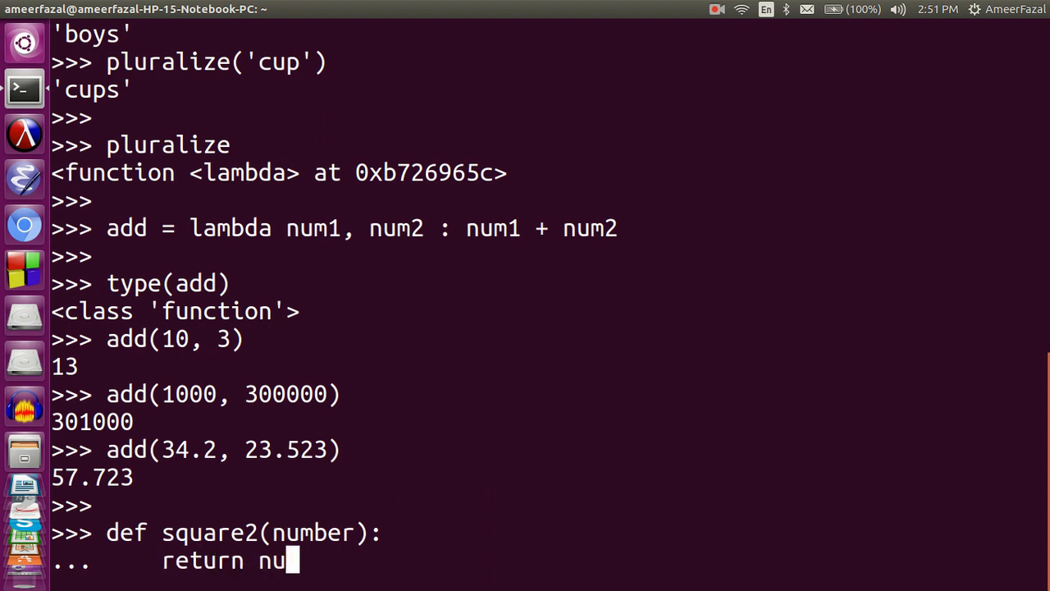
type("mber*number")
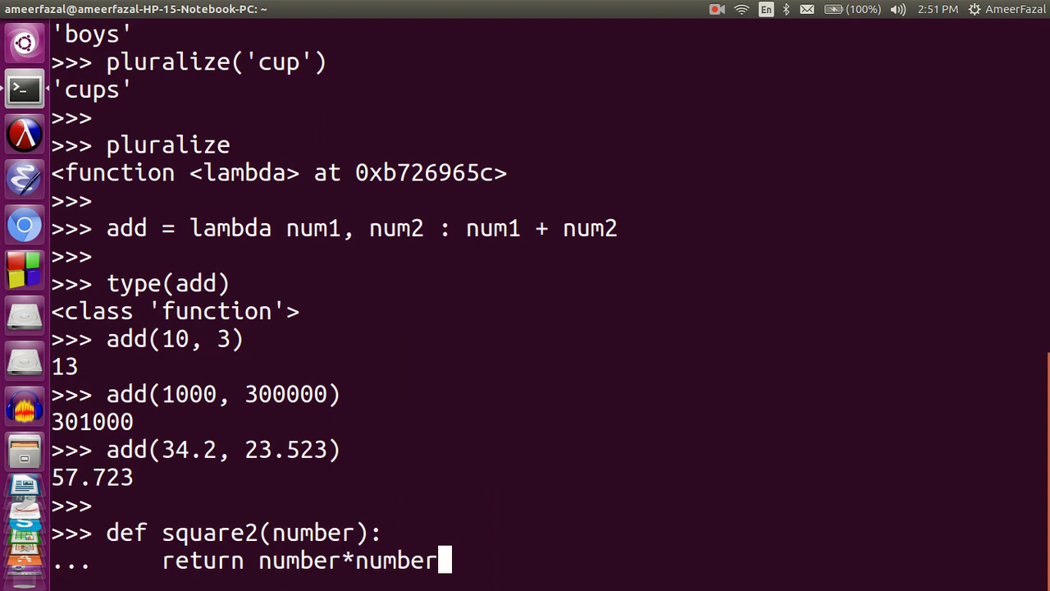
Step: Compare square2 and square on 3 and 133, both giving 9 and 17689
type("squ")
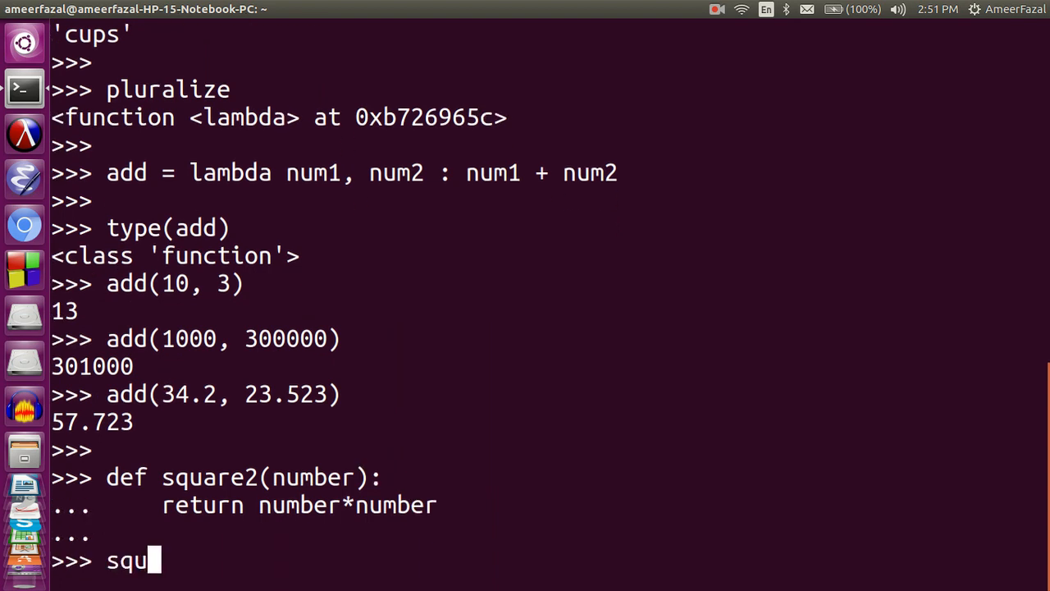
type("are(")
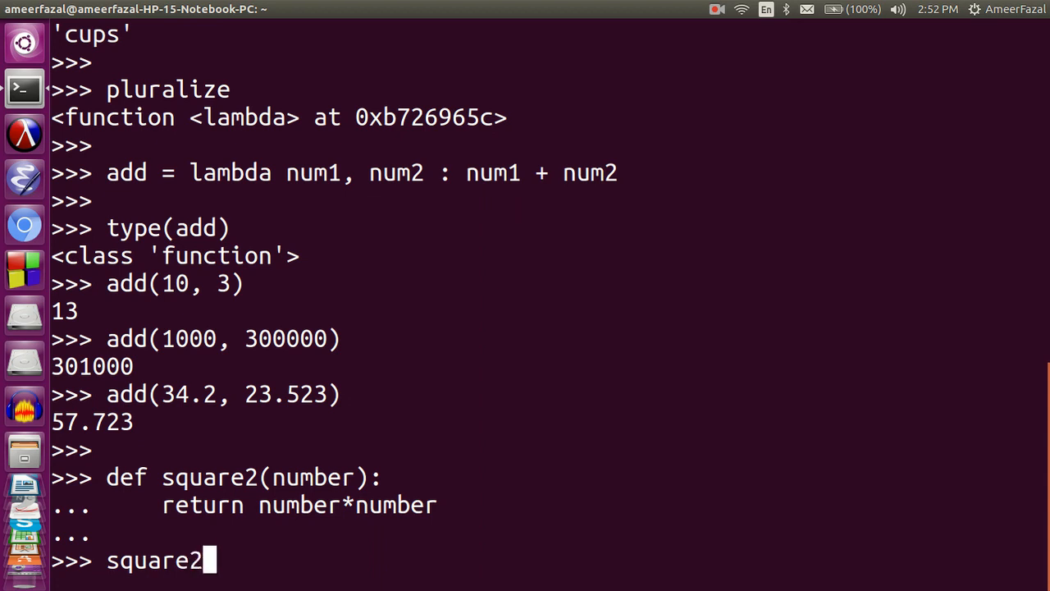
type("(3)")
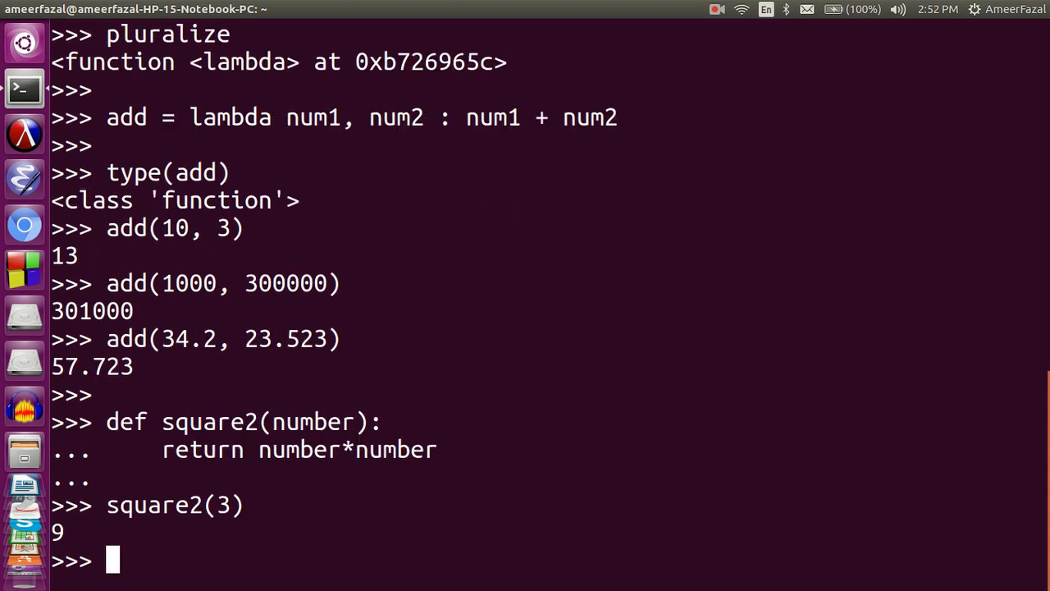
type("square(3)")
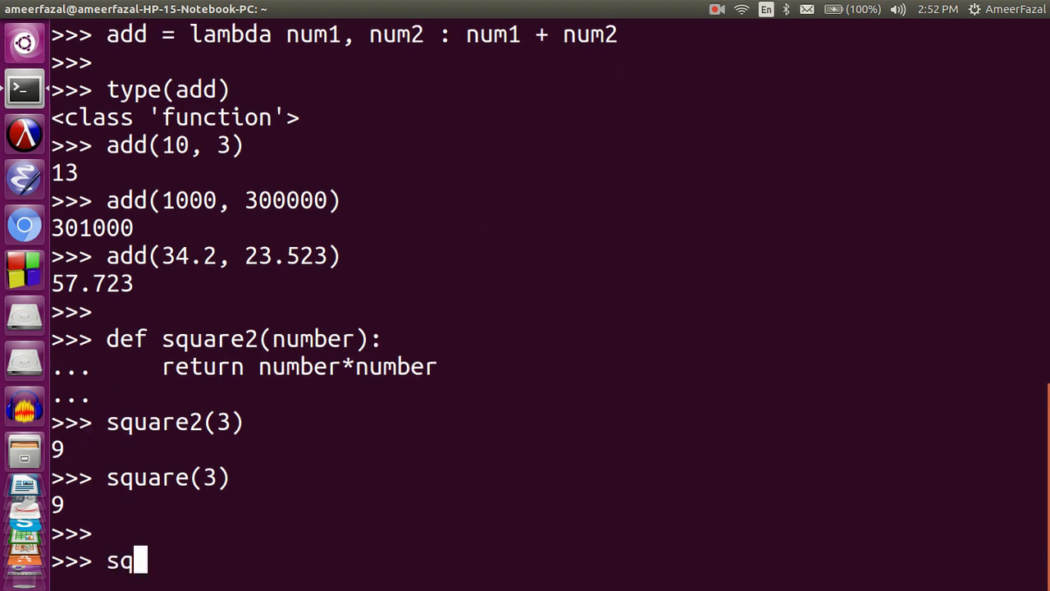
type("uare(")
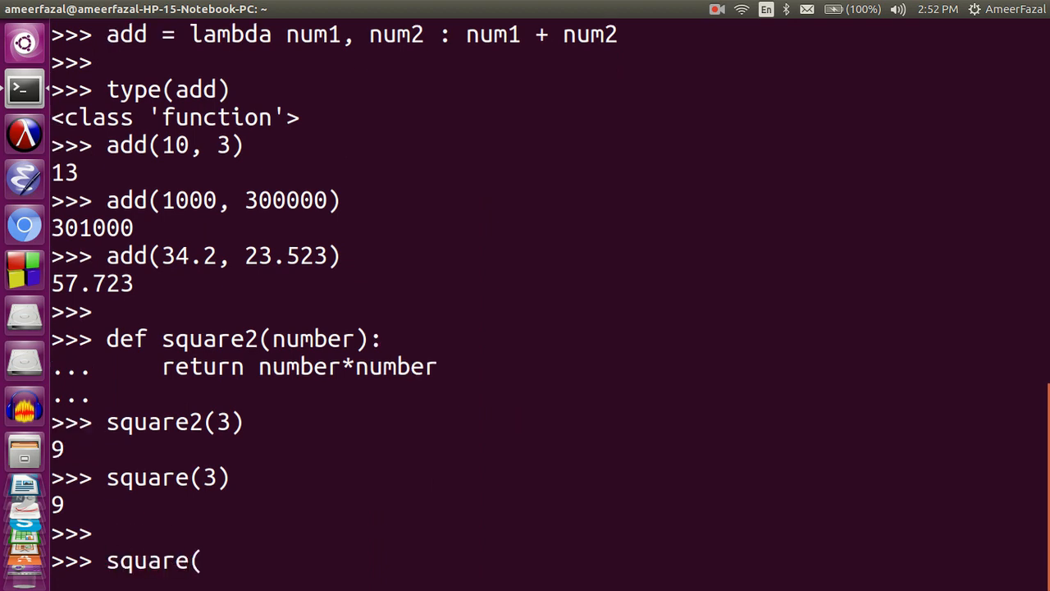
type("133)")
type("square2(133")
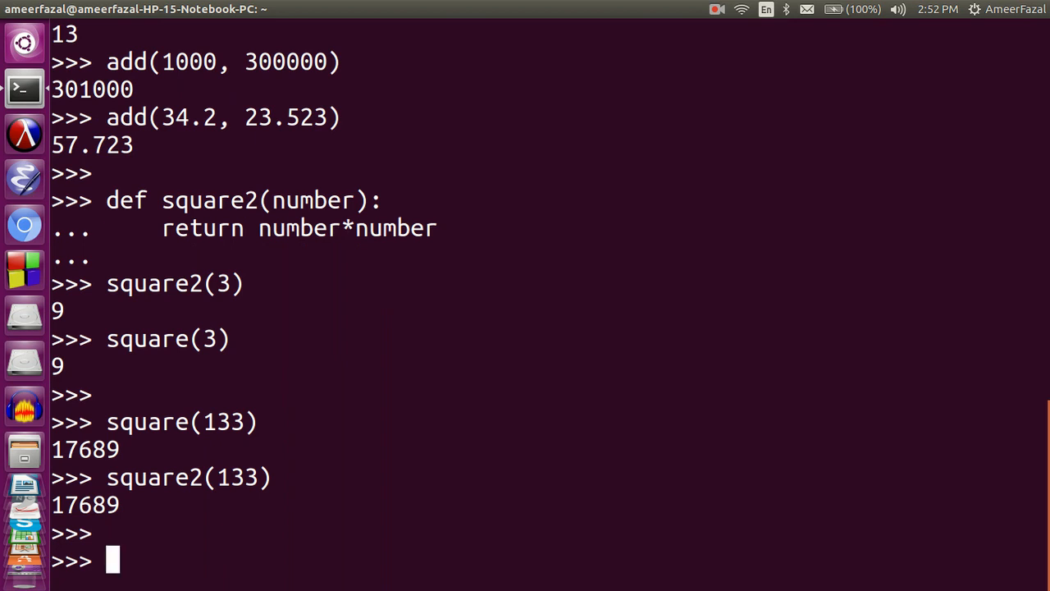
Step: Check type(square), then run square(3) and square2(3), both returning 9
type("type(square2")
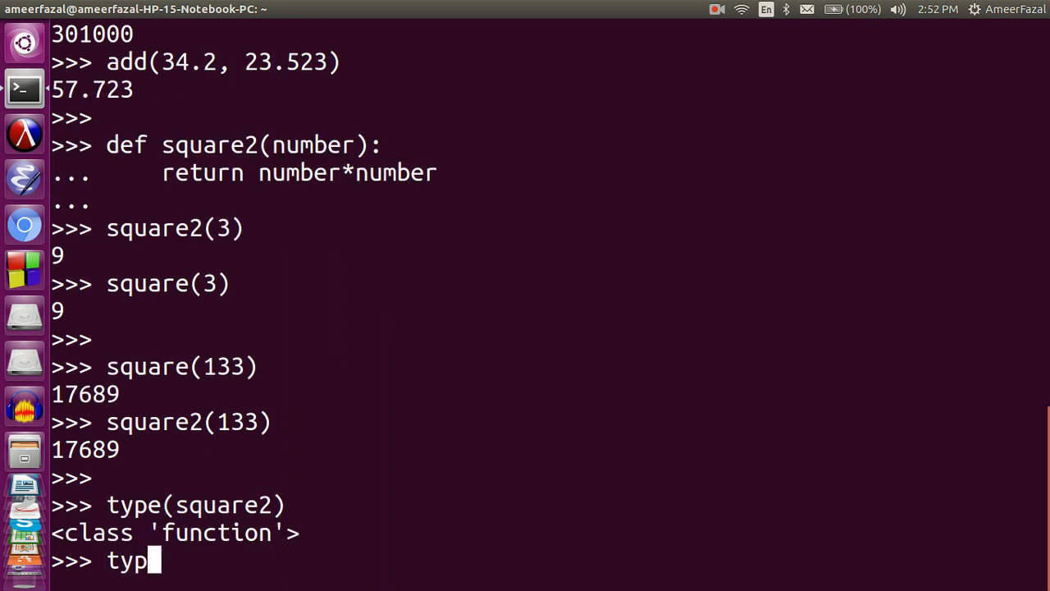
type("e(square)")
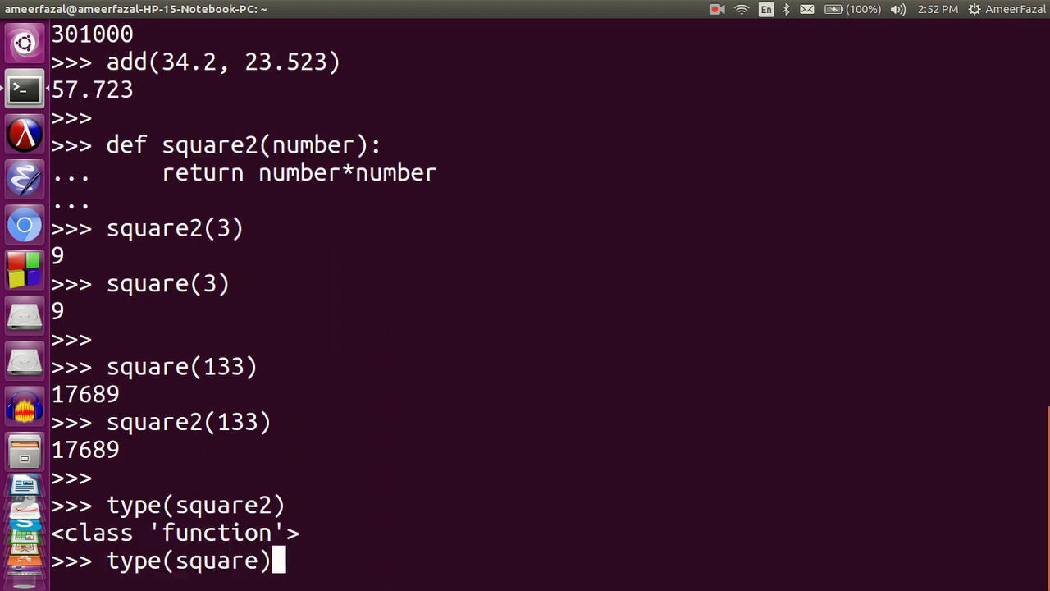
key("Return")
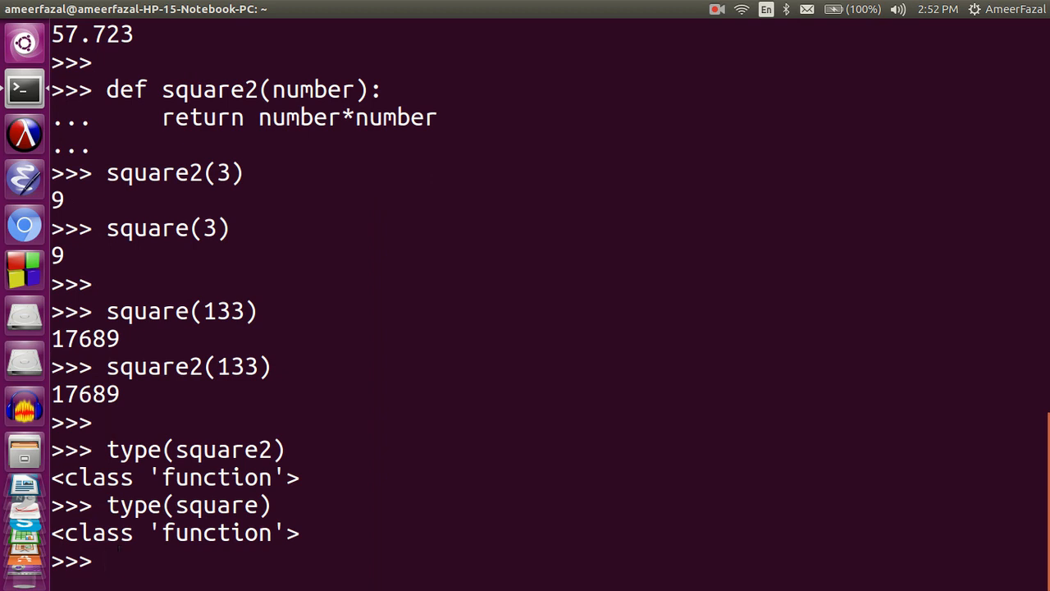
type("square(3")
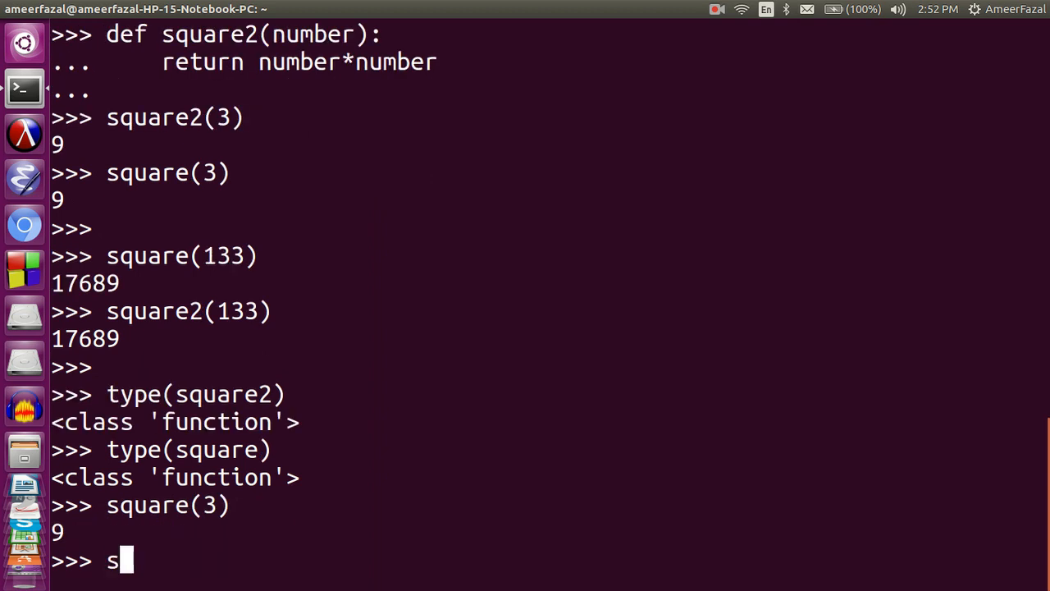
type("quare2(3")
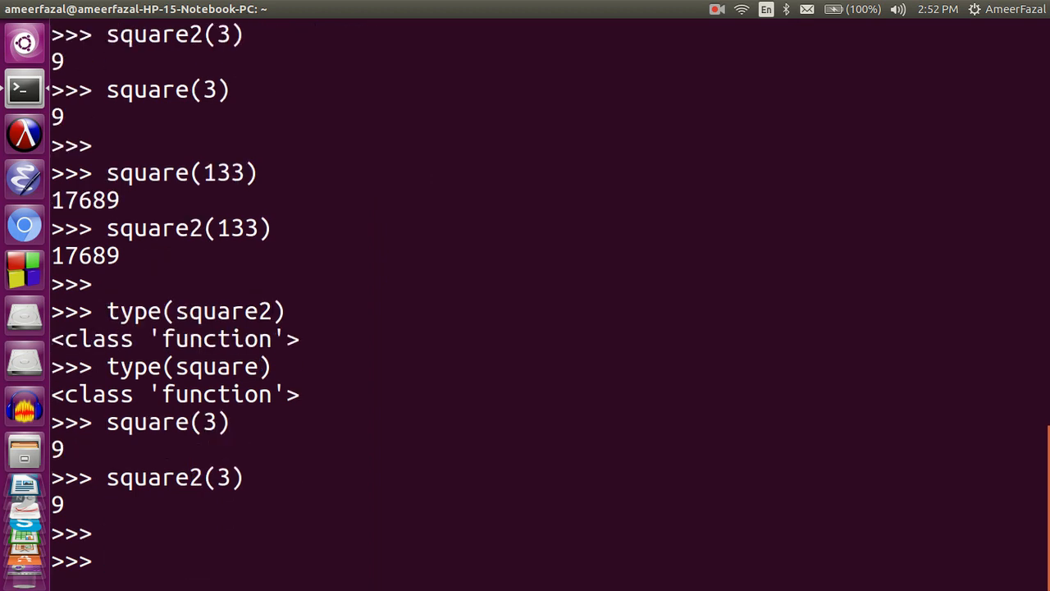
Step: Define def pluralize2(word): return word + 's'
type("defu")
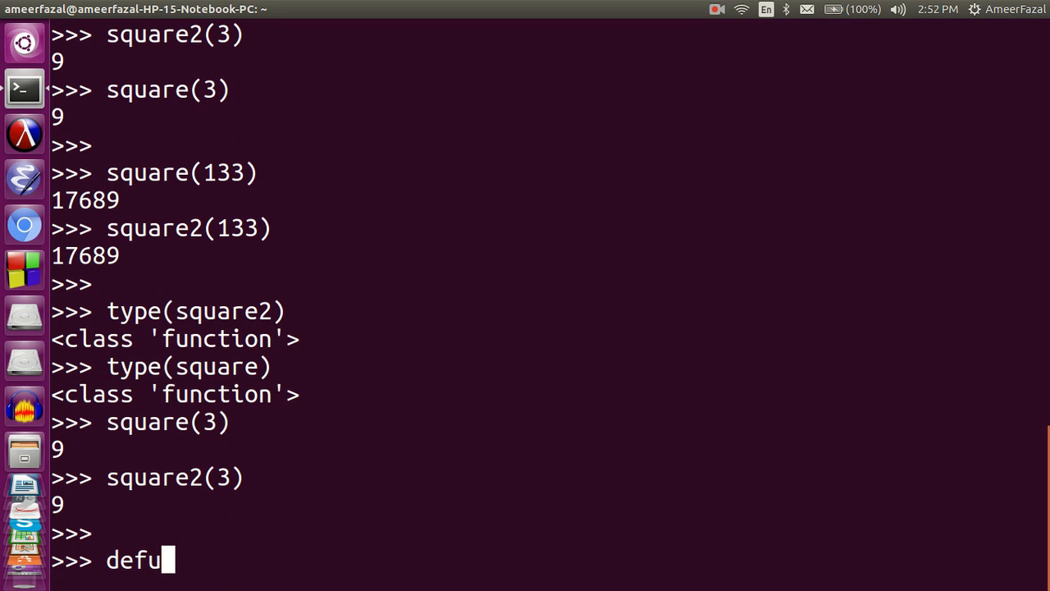
type("\" pluraliz\"")
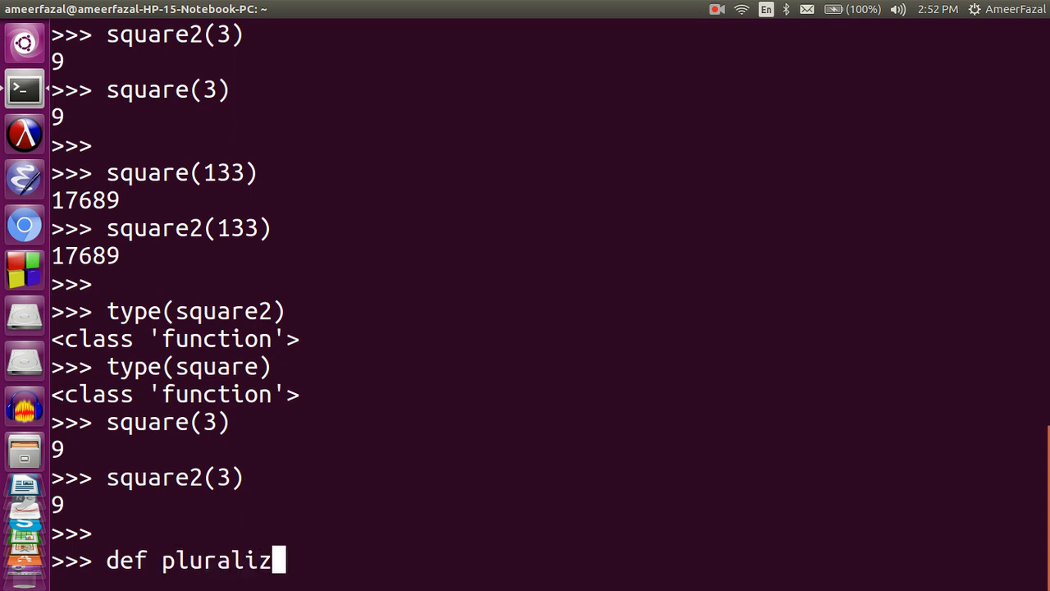
type("e(")
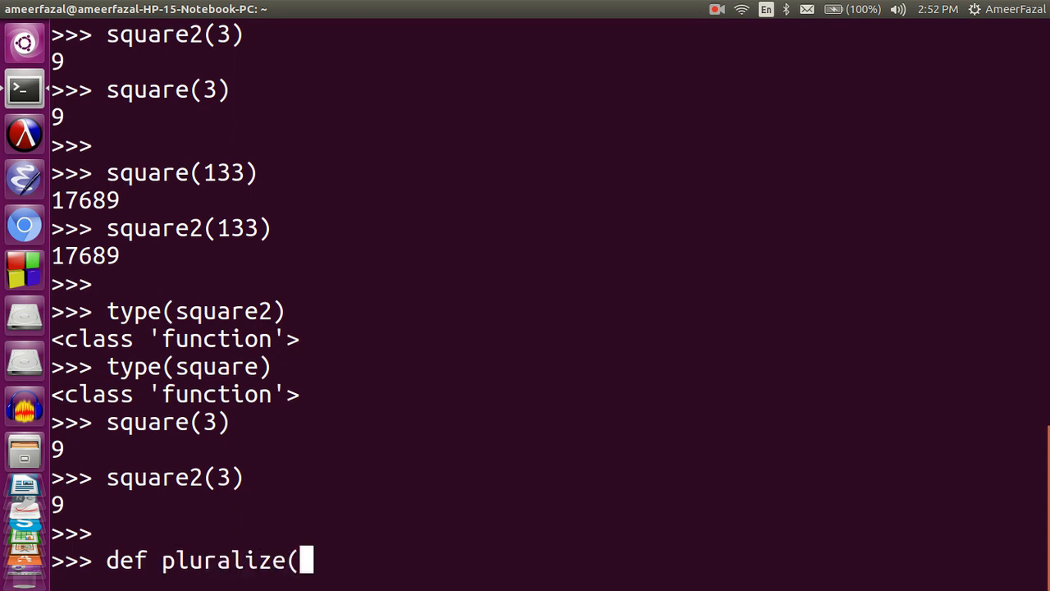
type("2 (word")
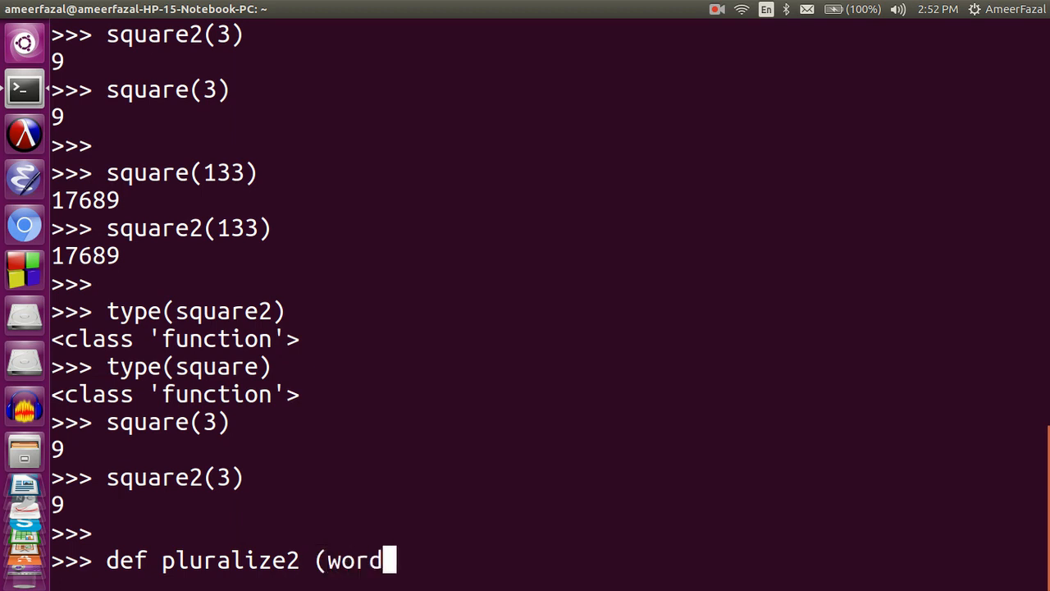
type(":")
type("retu")
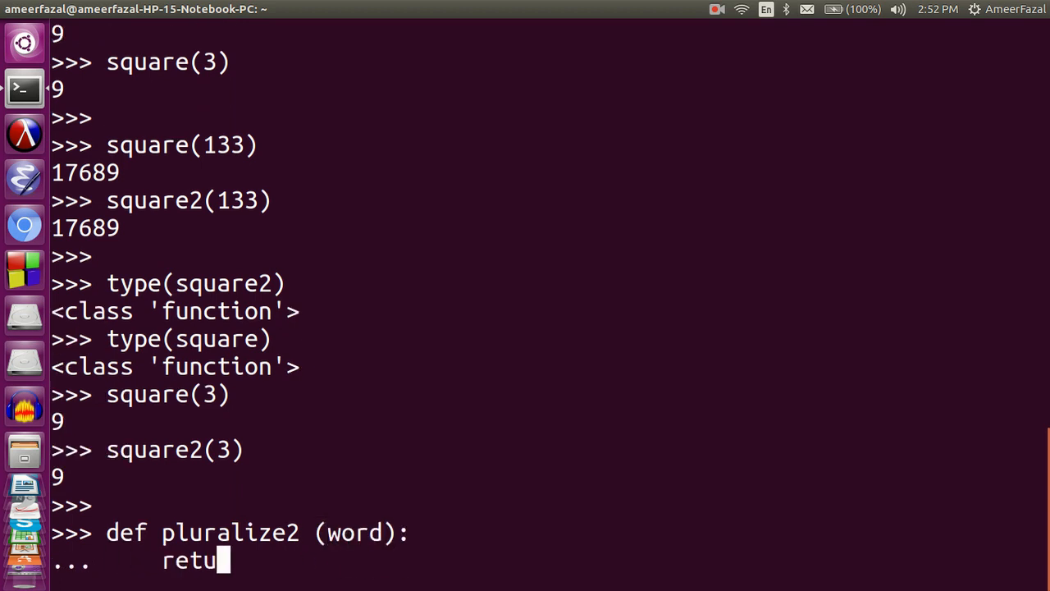
type("rn")
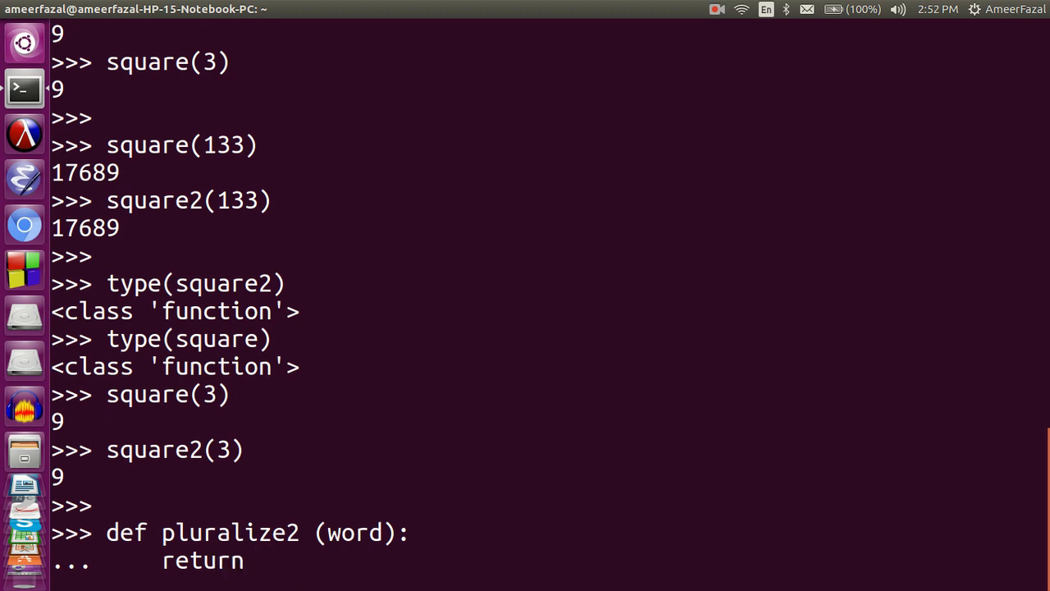
type("wo")
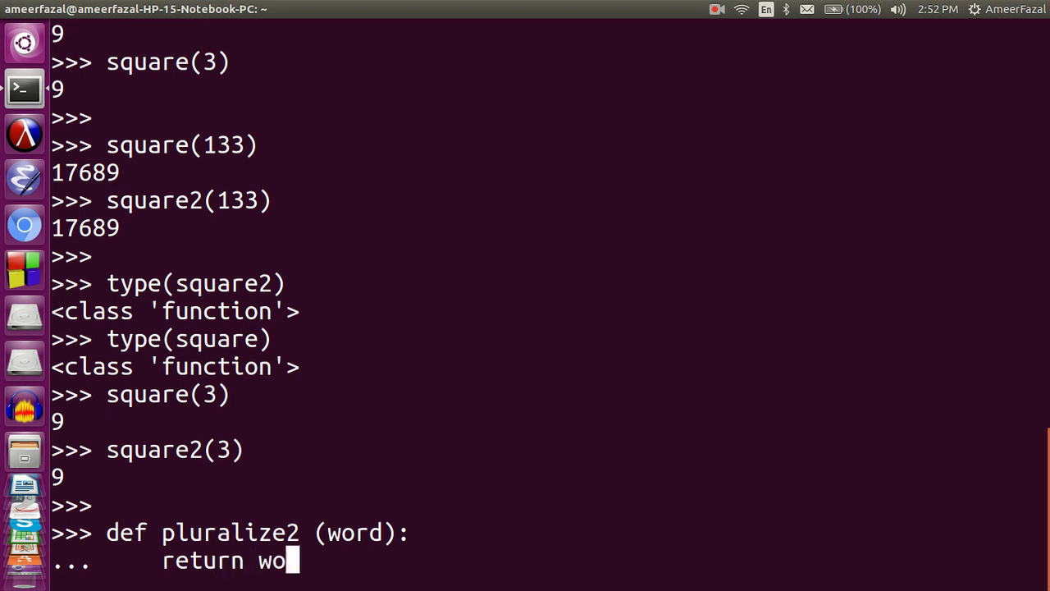
type("rd + 's")
type("pl")
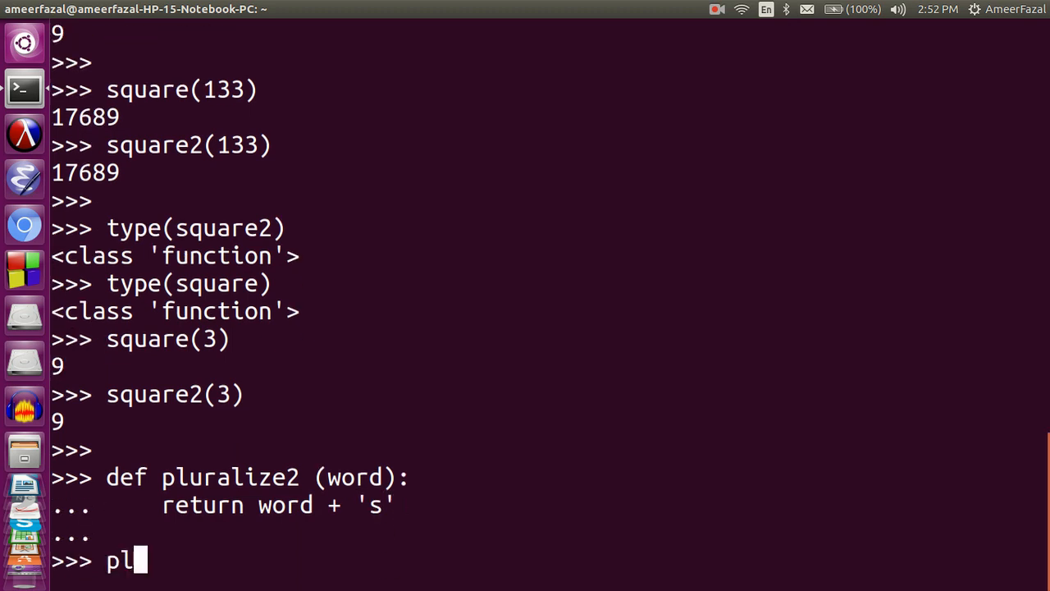
Step: Call pluralize2('girl') and pluralize('girl'), both returning 'girls'
type("uralzi")
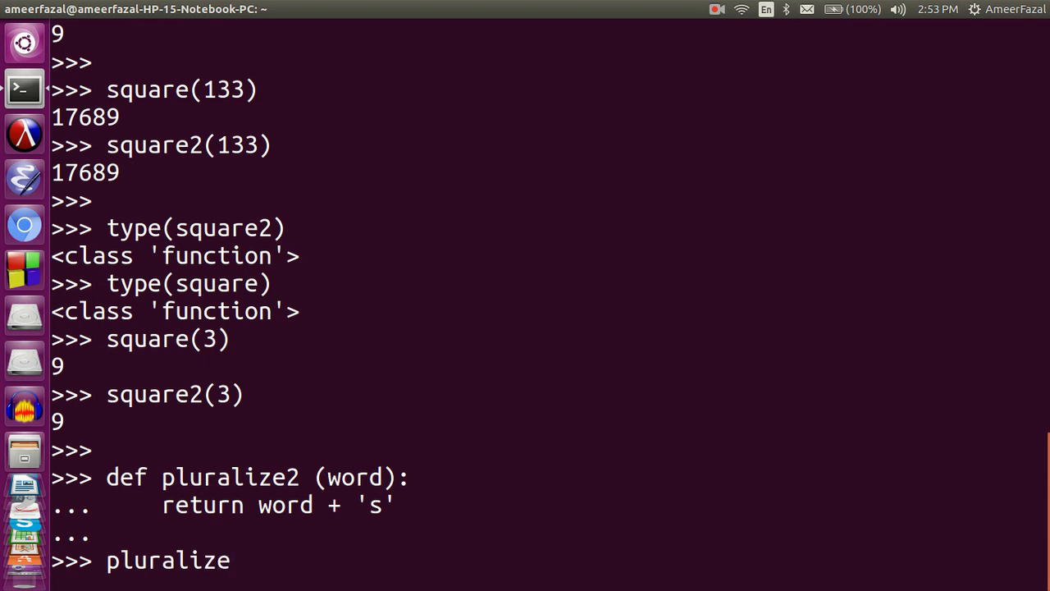
type("2('")
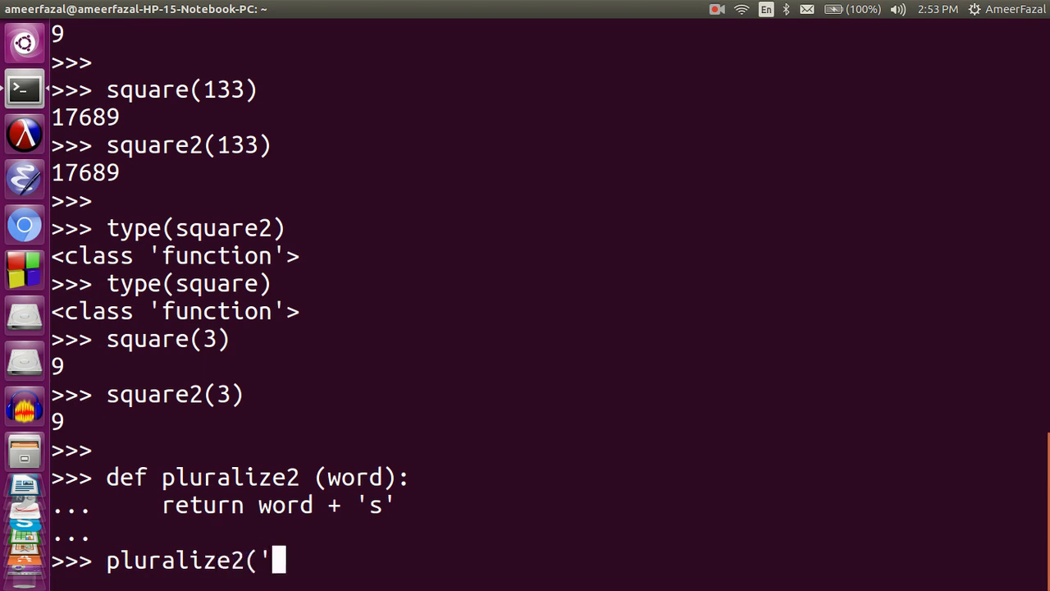
type("girl')")
type("pluraliz")
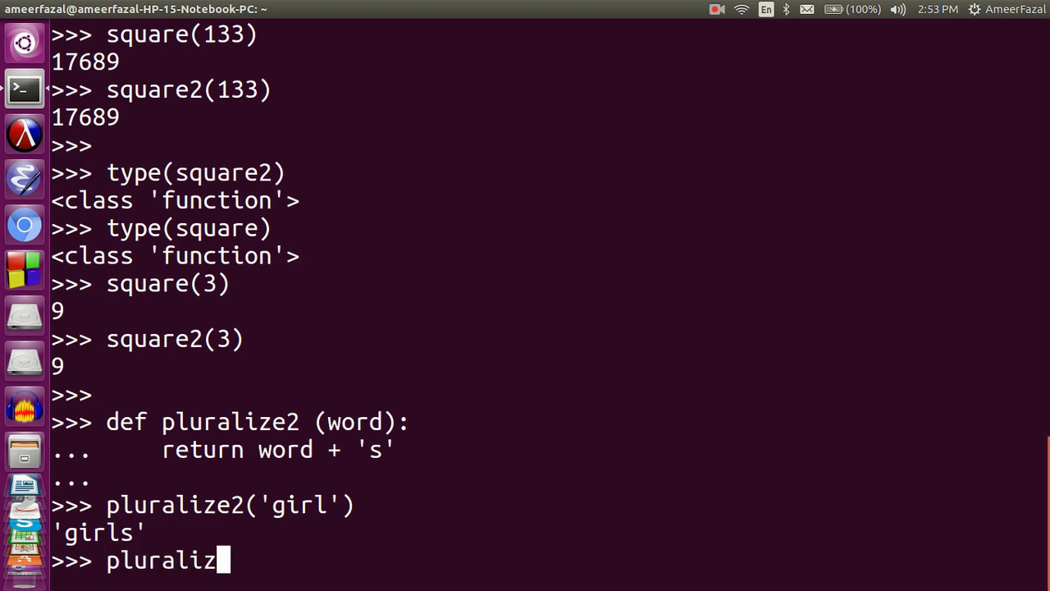
type("e('girl'")
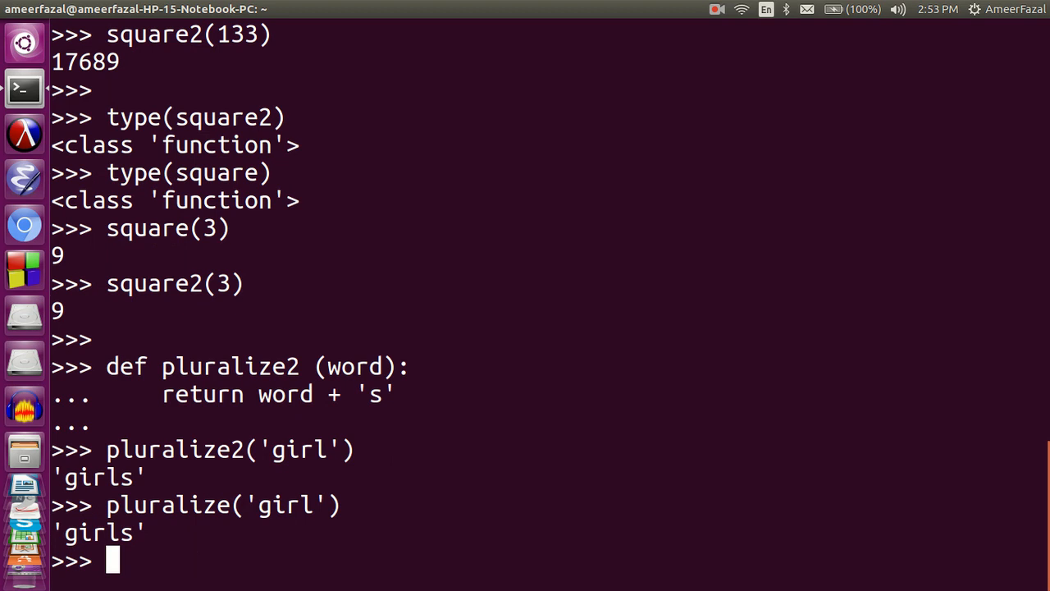
Step: Call pluralize('cat') and pluralize2('cat'), both returning 'cats'
type("pluralize")
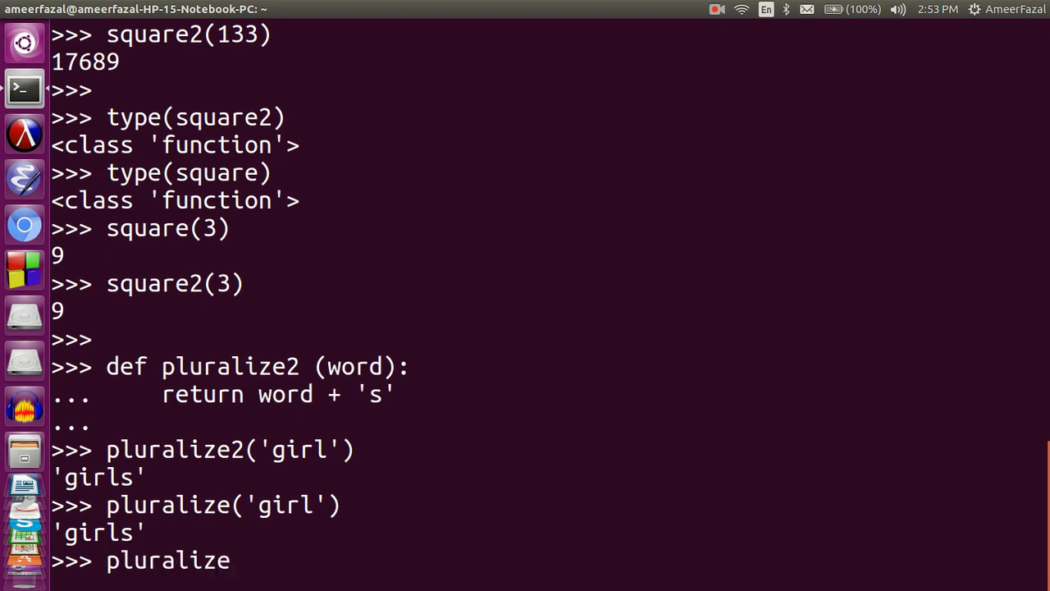
type("('cat")
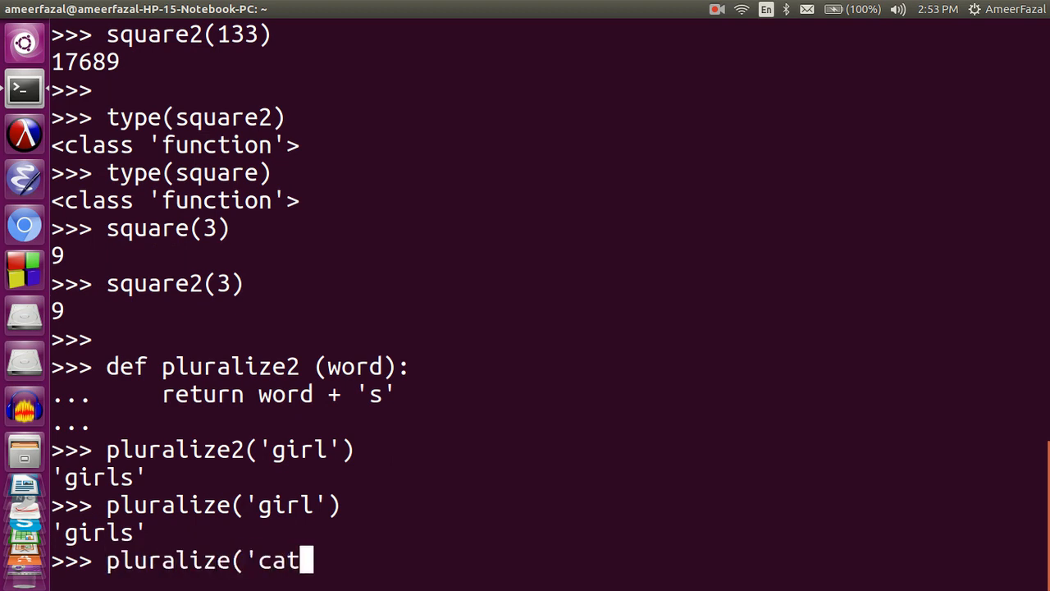
key("Return")
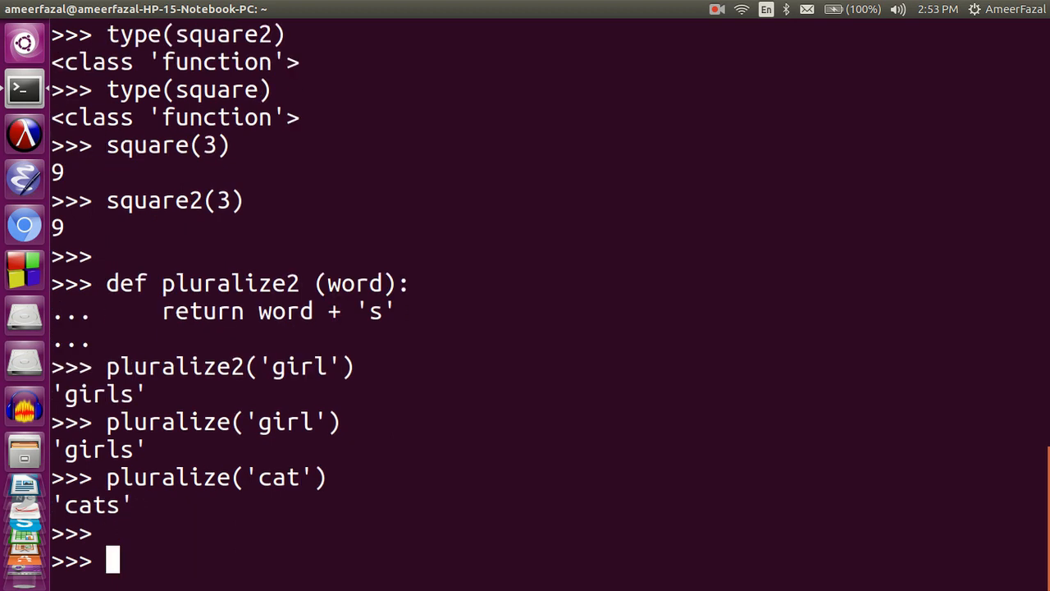
type("pluralize2")
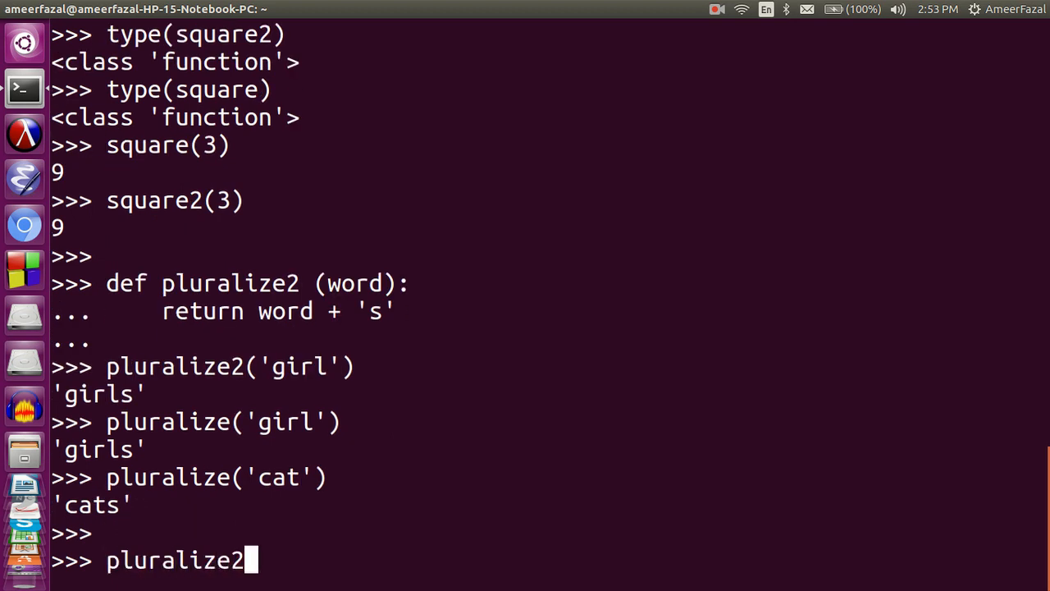
type("('cat'")
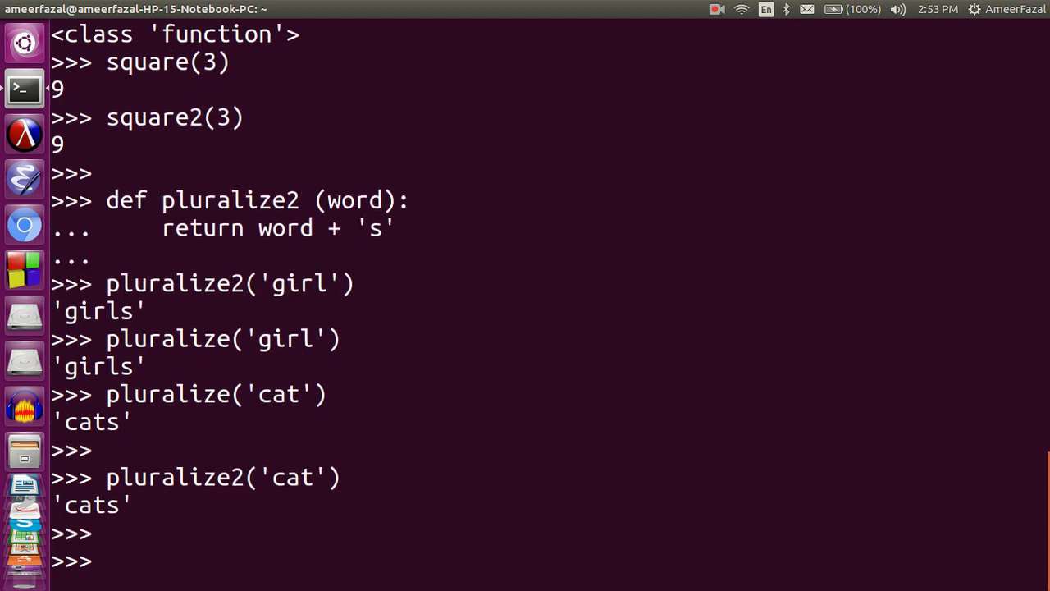
type("plu")
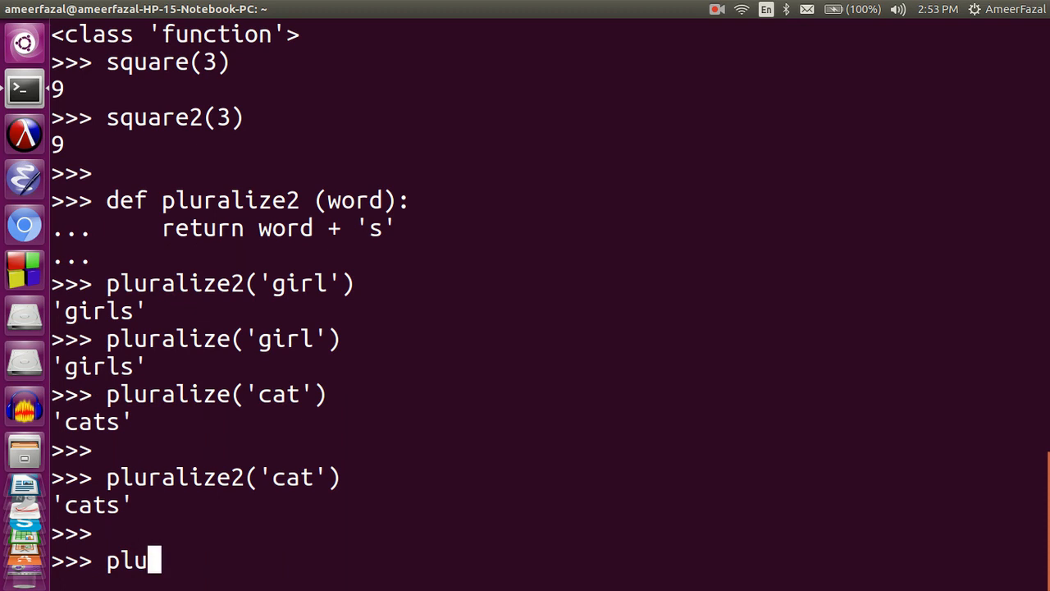
type("ralize")
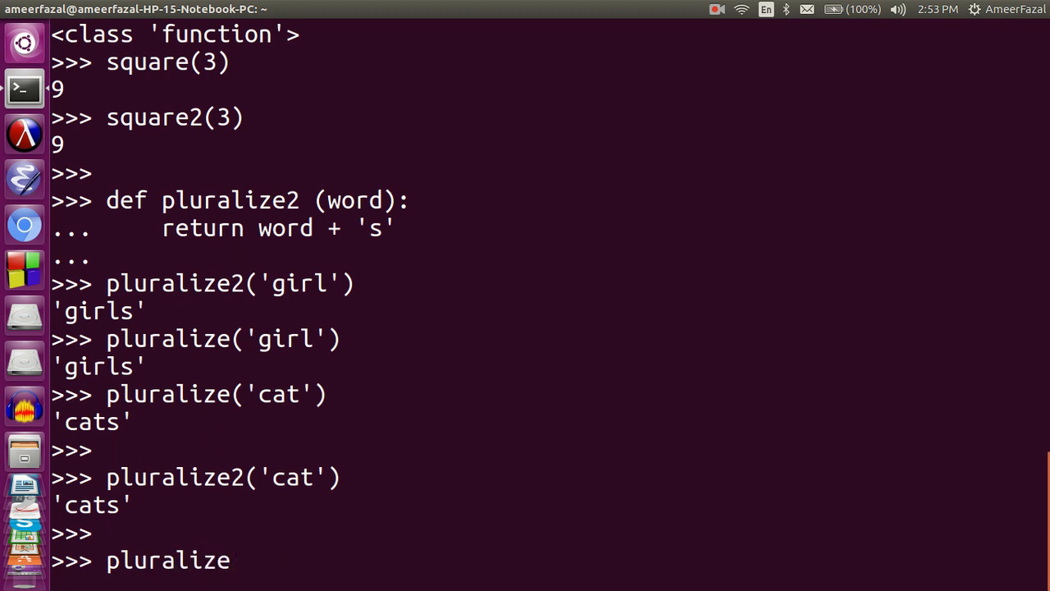
Step: Display pluralize and pluralize2, then check both types report class 'function'
key("Return")
type("type")
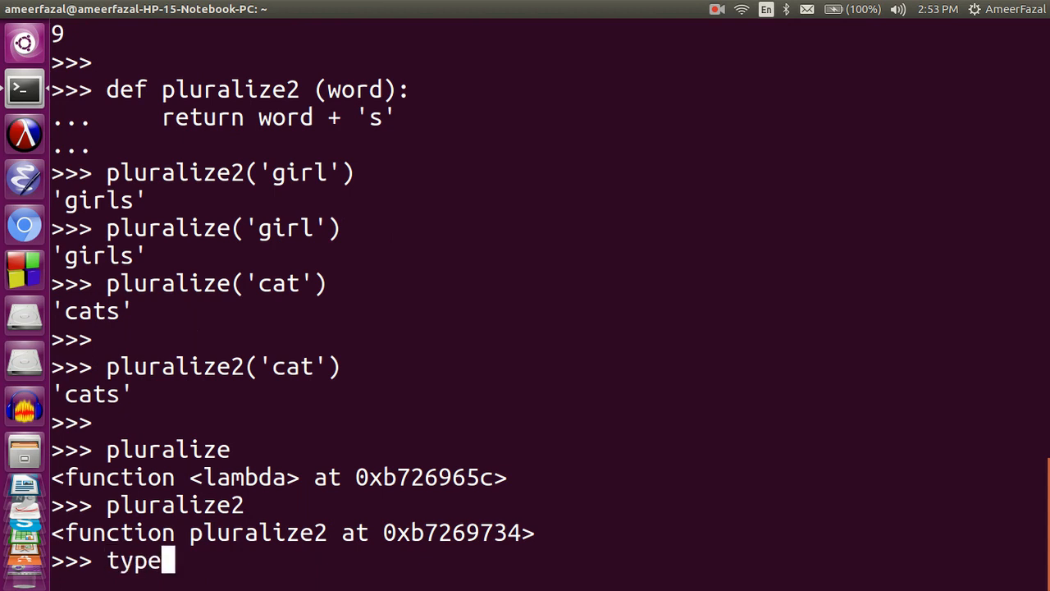
type("(pluralize")
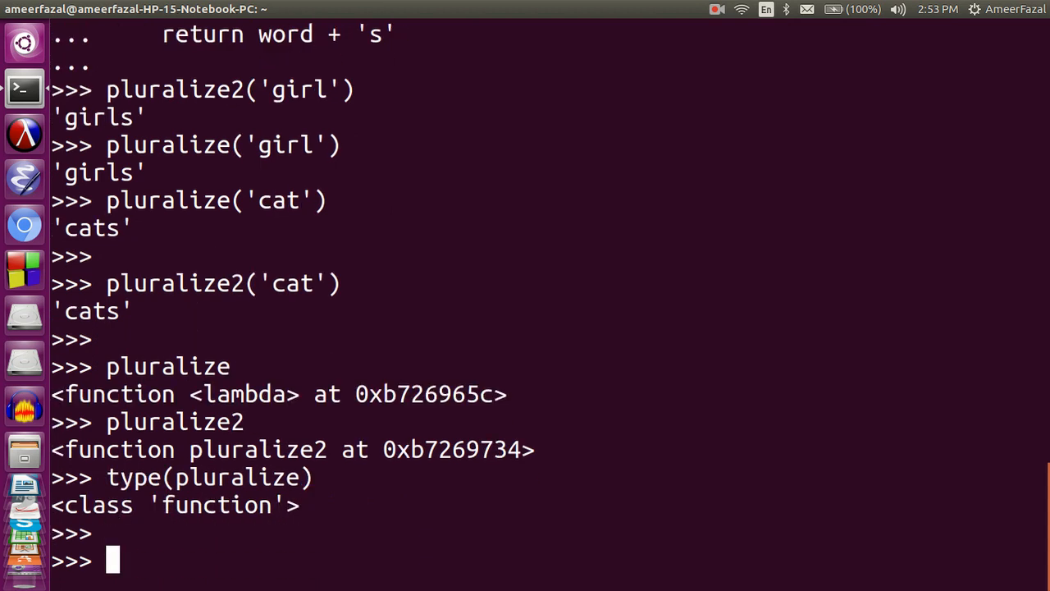
type("type(")
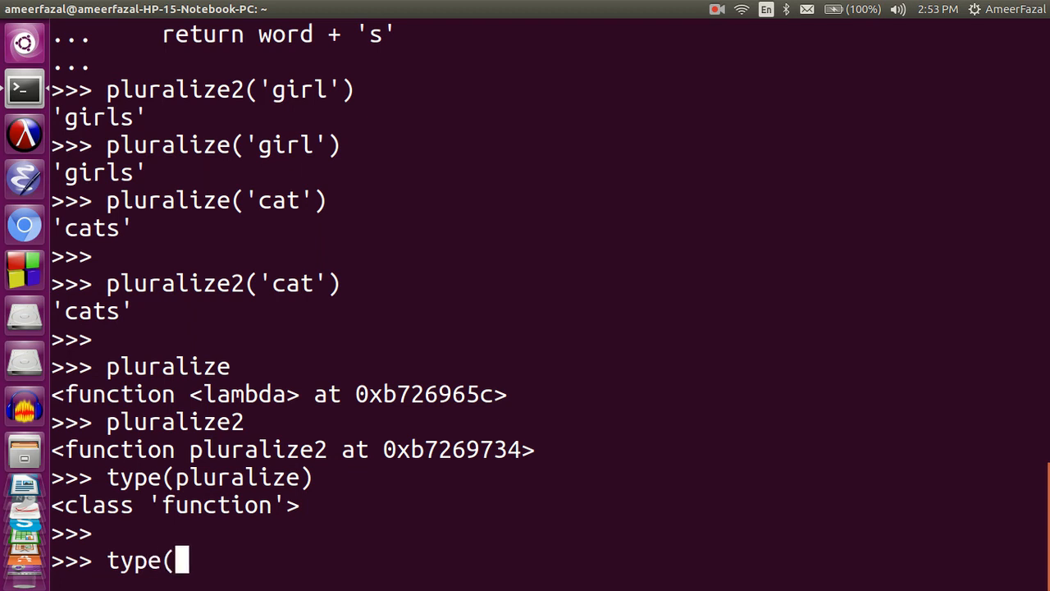
type("pluralize2")
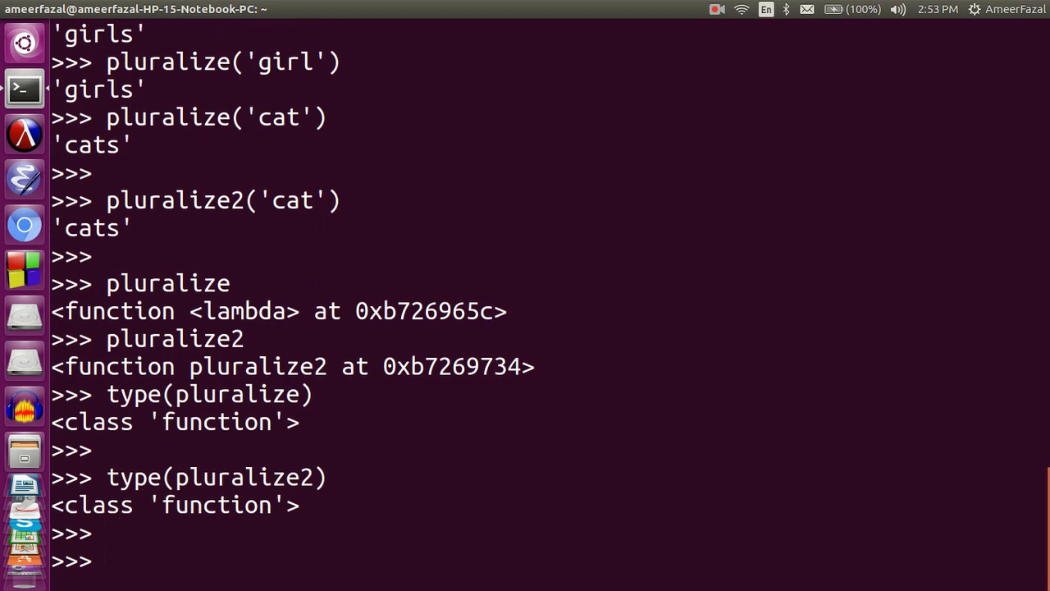
left_click(716, 9)
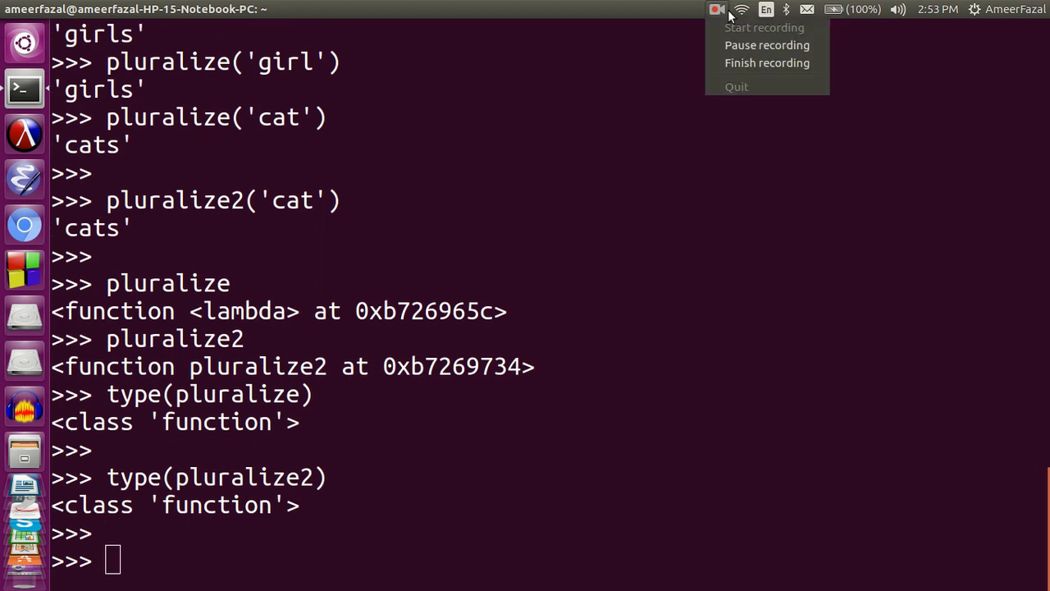